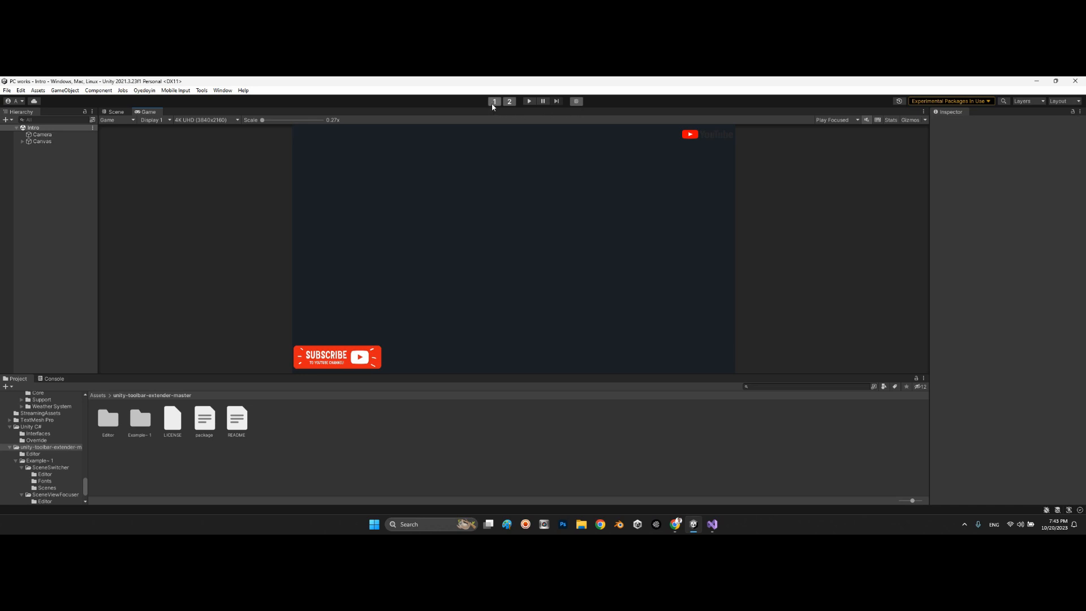
mouse_move(494, 103)
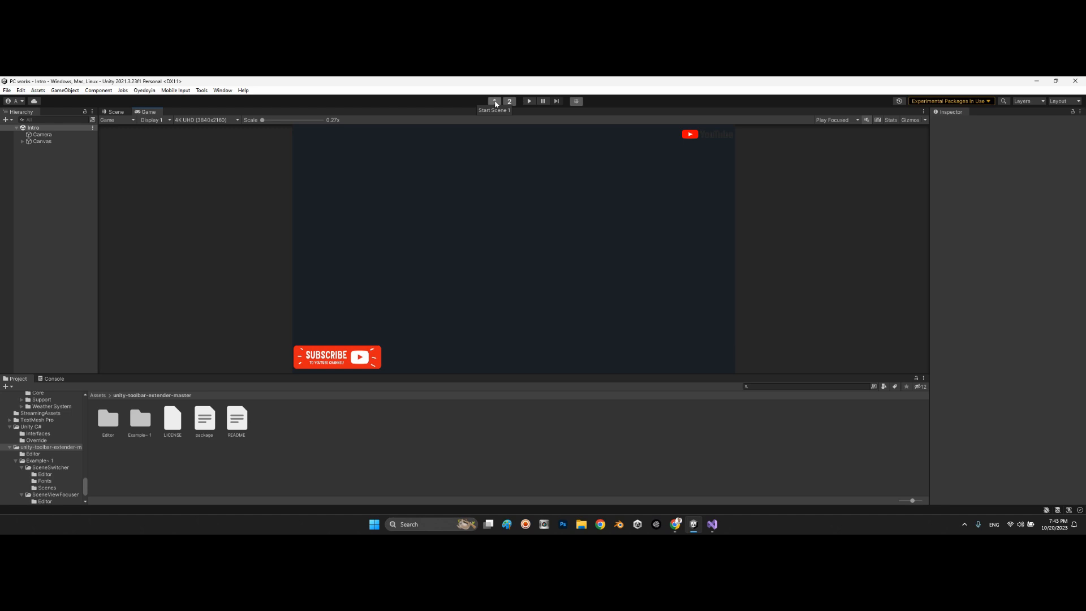
- Load Scene 1 from the toolbar, then load Scene 2 and stop it playing
click(496, 102)
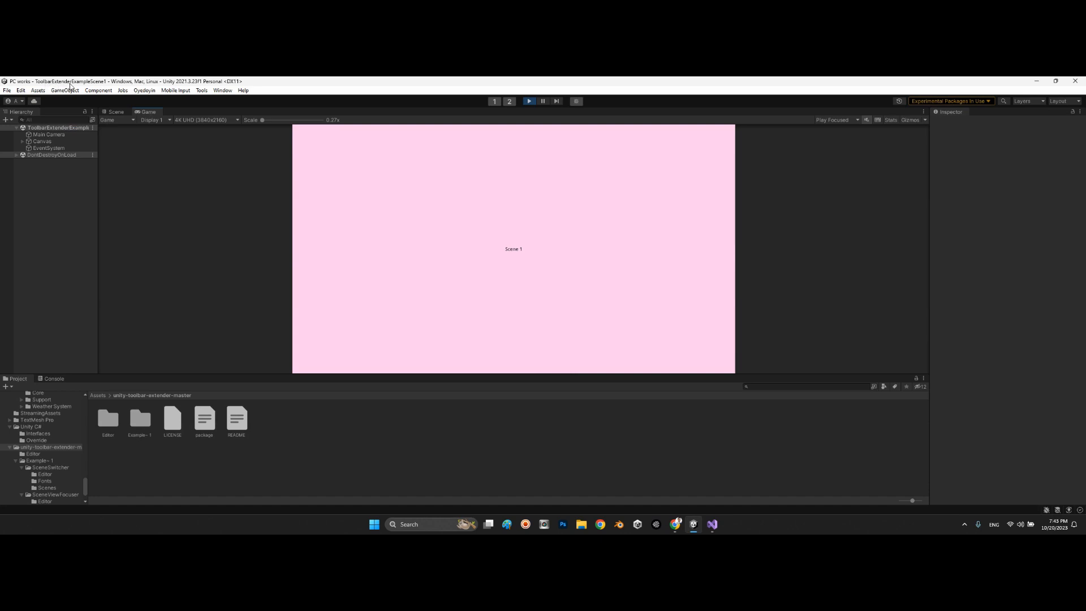
mouse_move(531, 194)
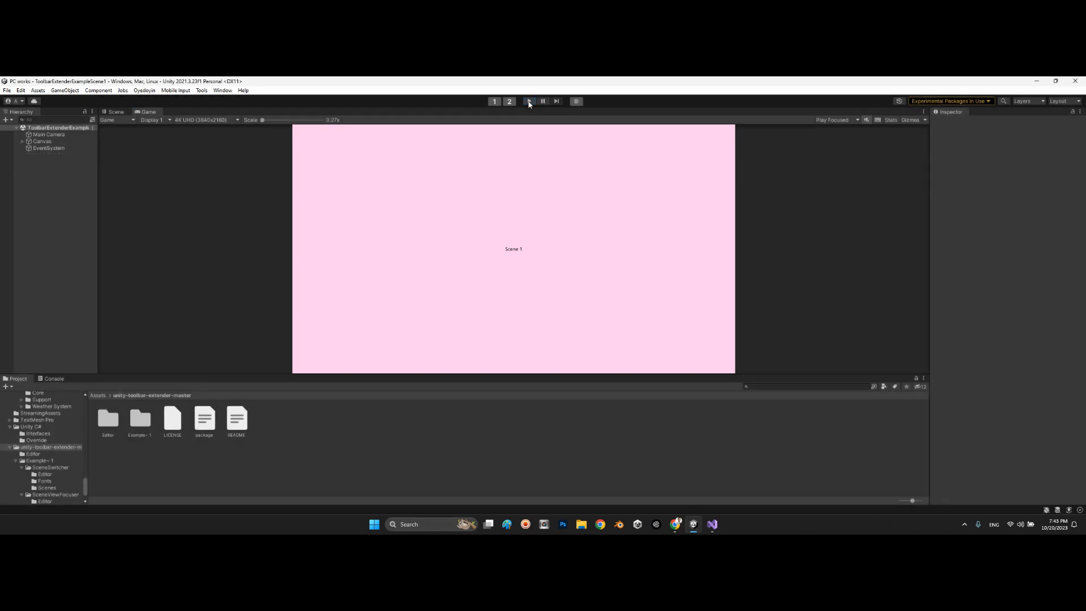
mouse_move(509, 102)
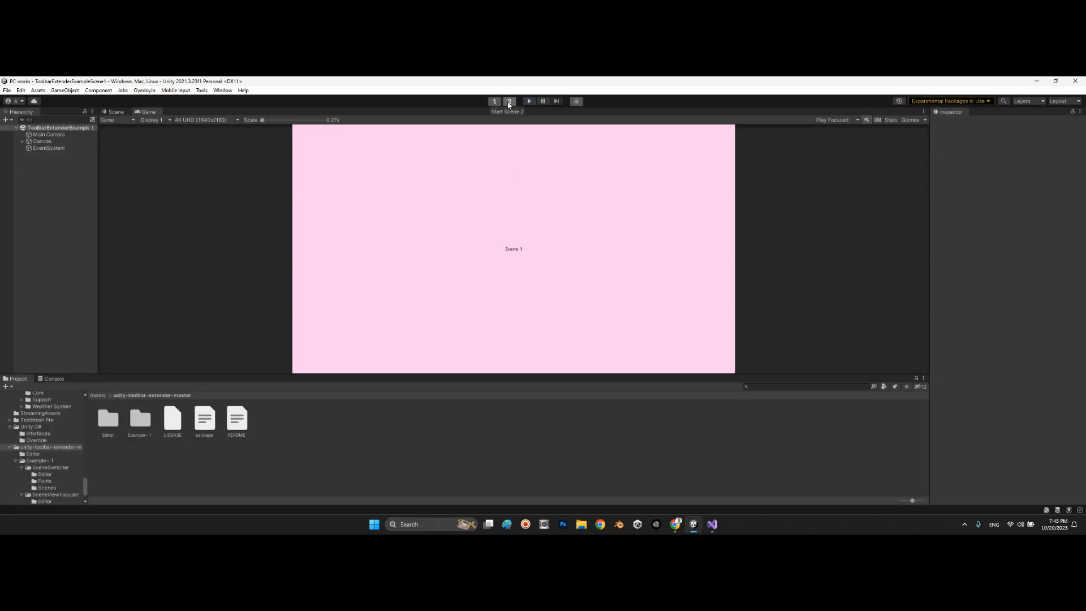
click(529, 102)
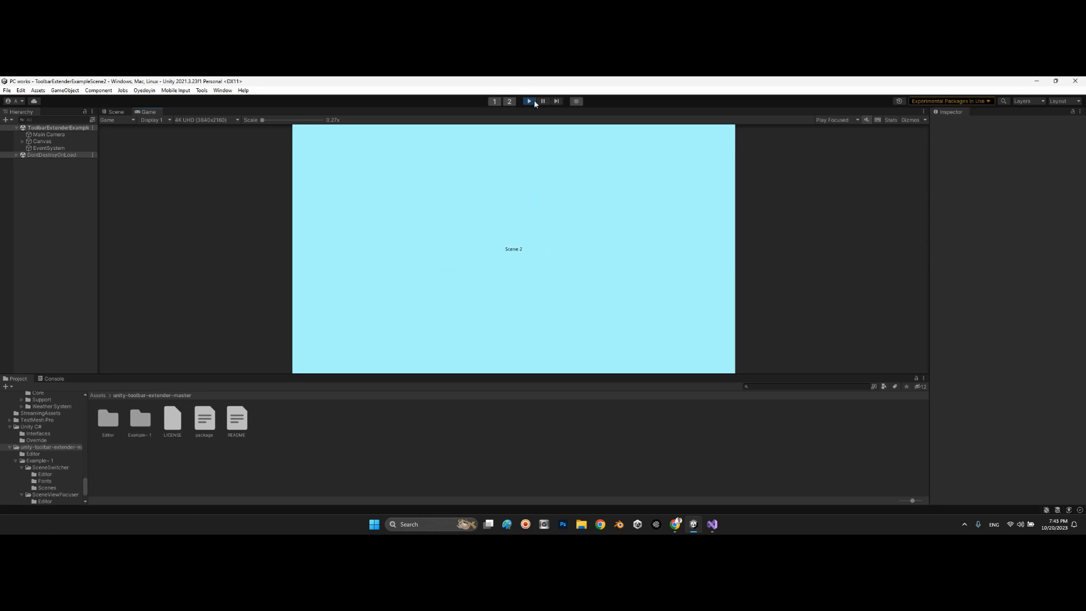
click(530, 101)
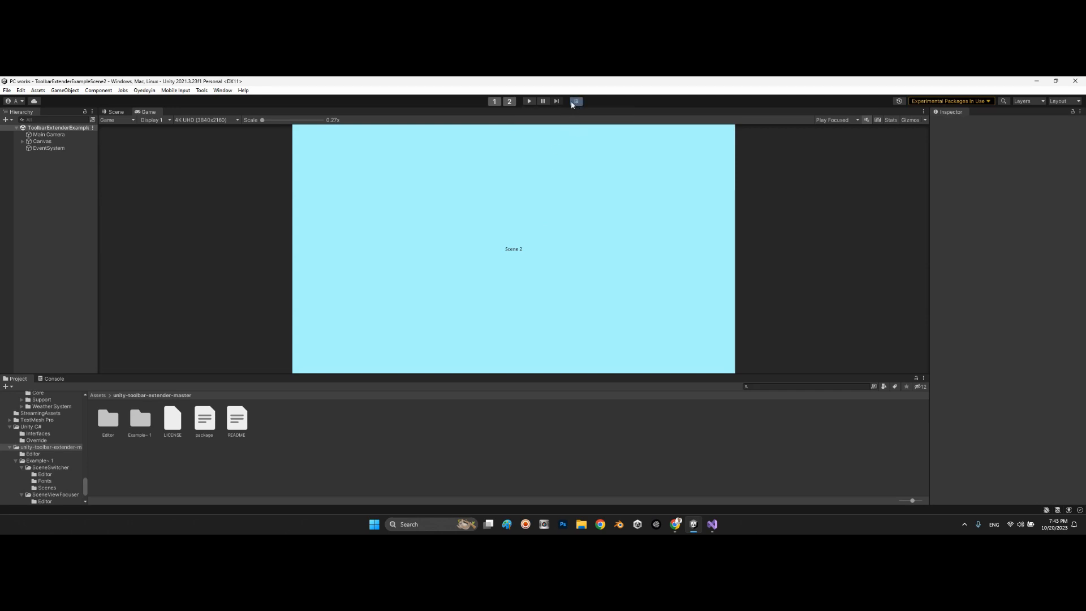
mouse_move(545, 149)
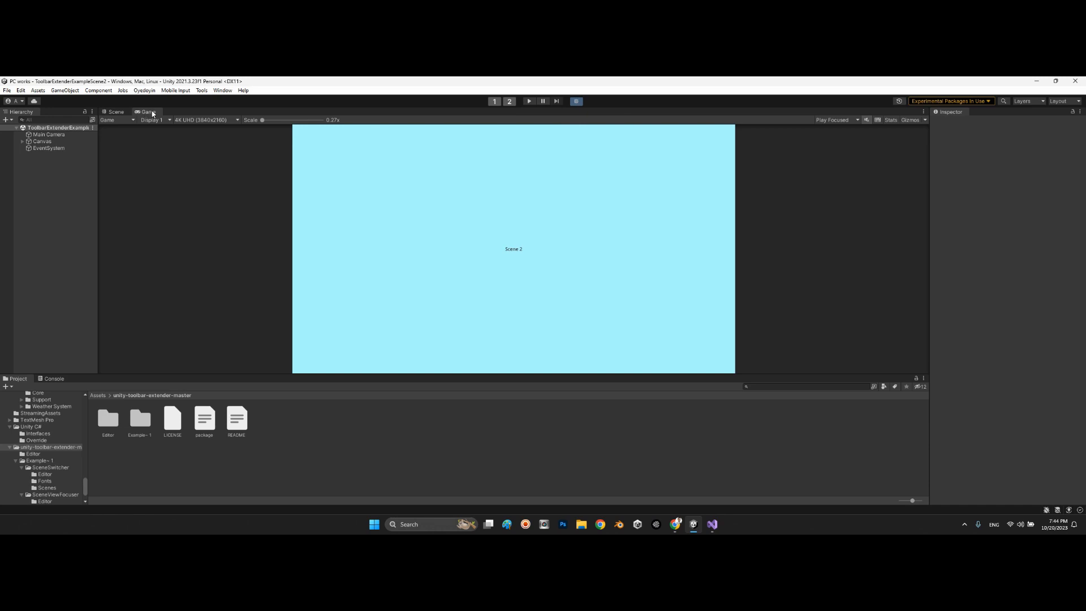
mouse_move(527, 111)
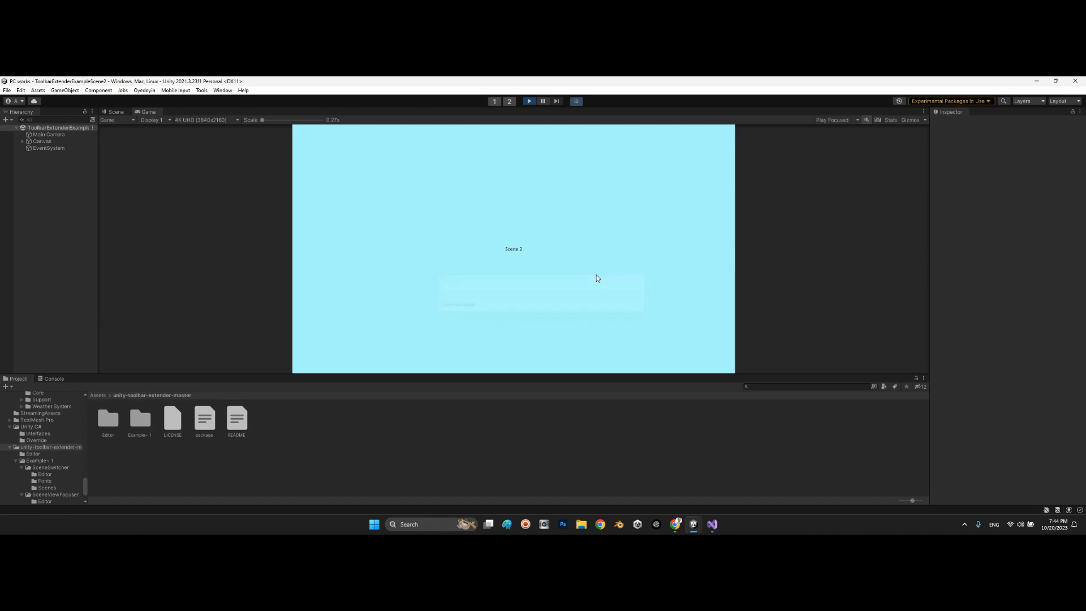
- View the playing Scene 2 in the Scene editing view and the rendered Game view
click(115, 111)
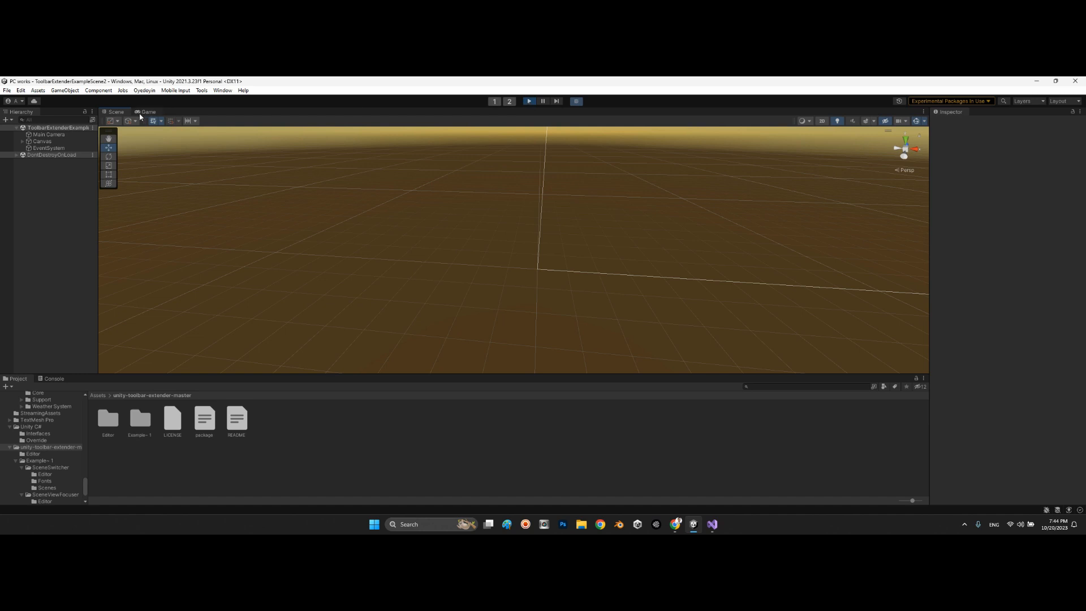
click(146, 110)
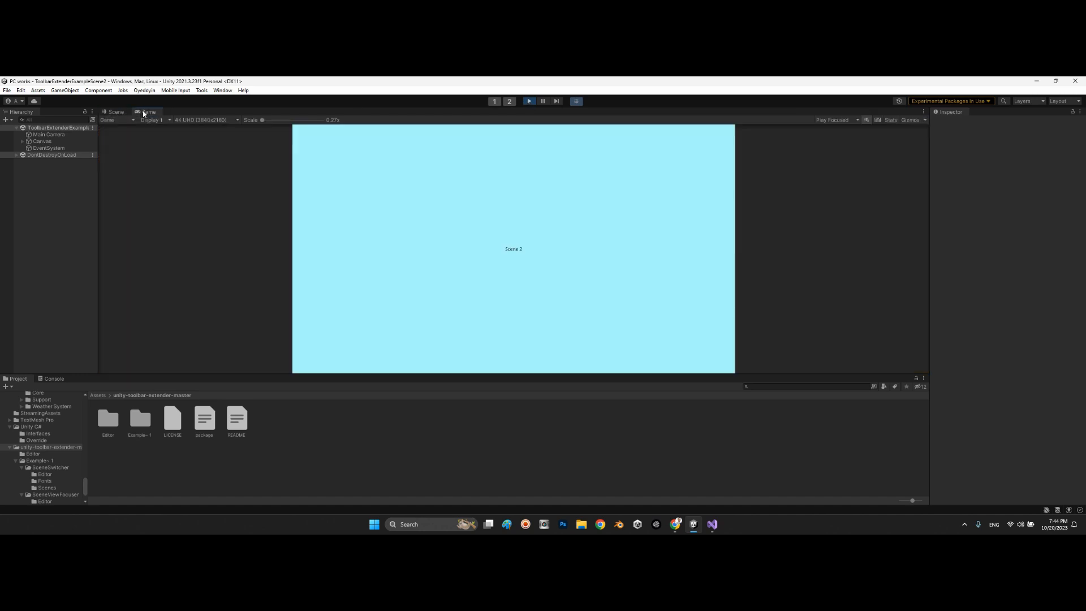
click(115, 110)
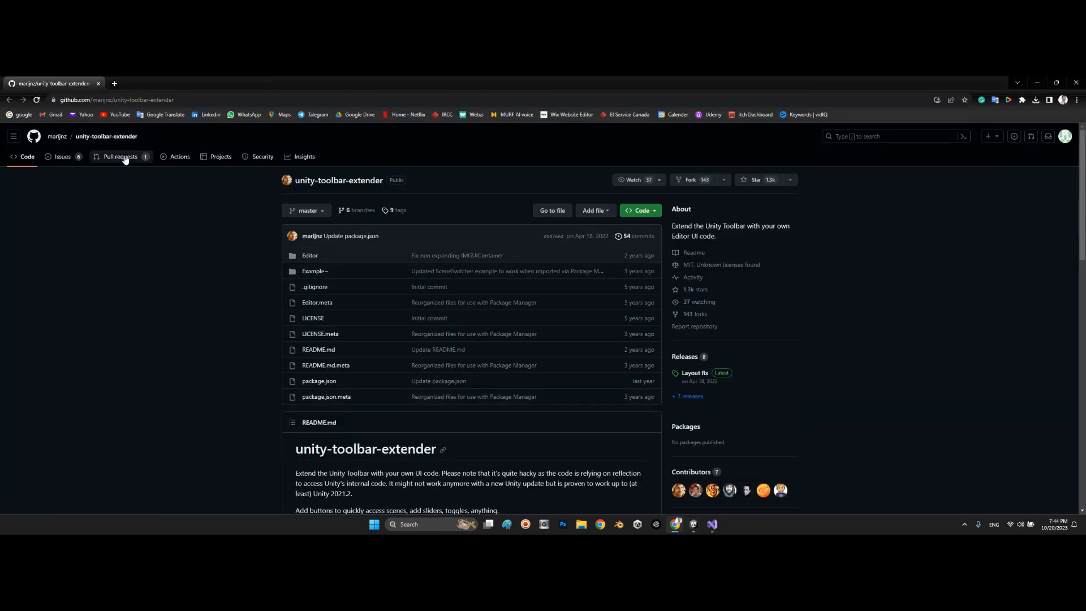
mouse_move(56, 135)
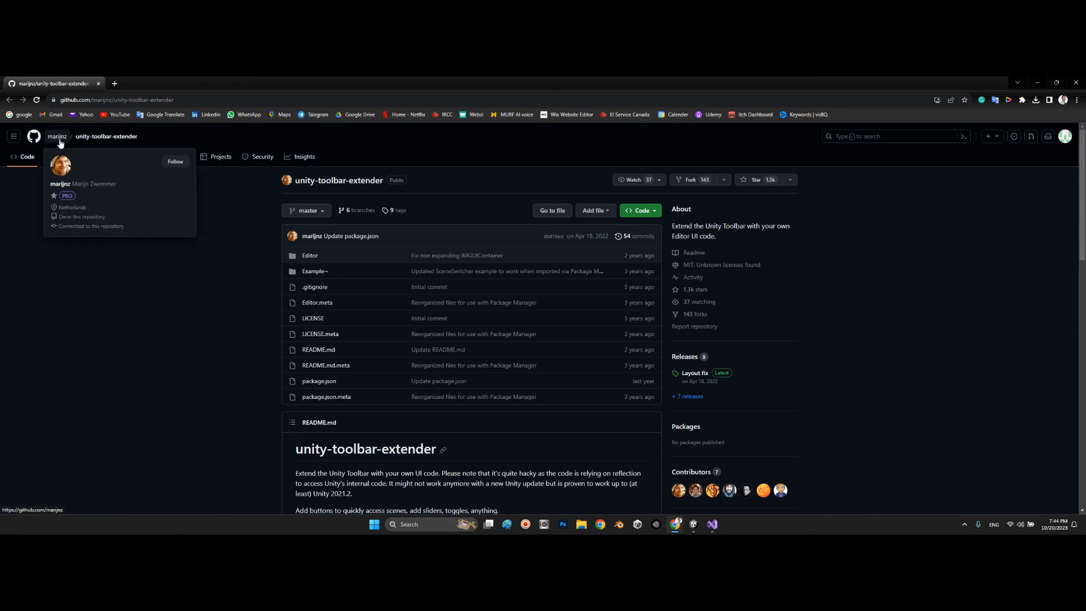
mouse_move(619, 269)
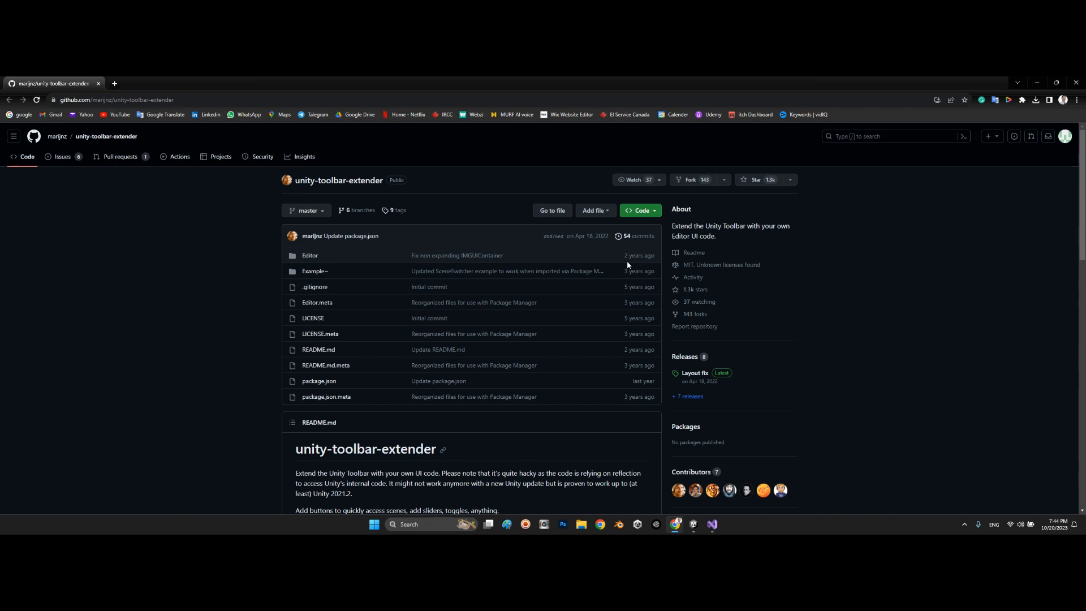
click(639, 211)
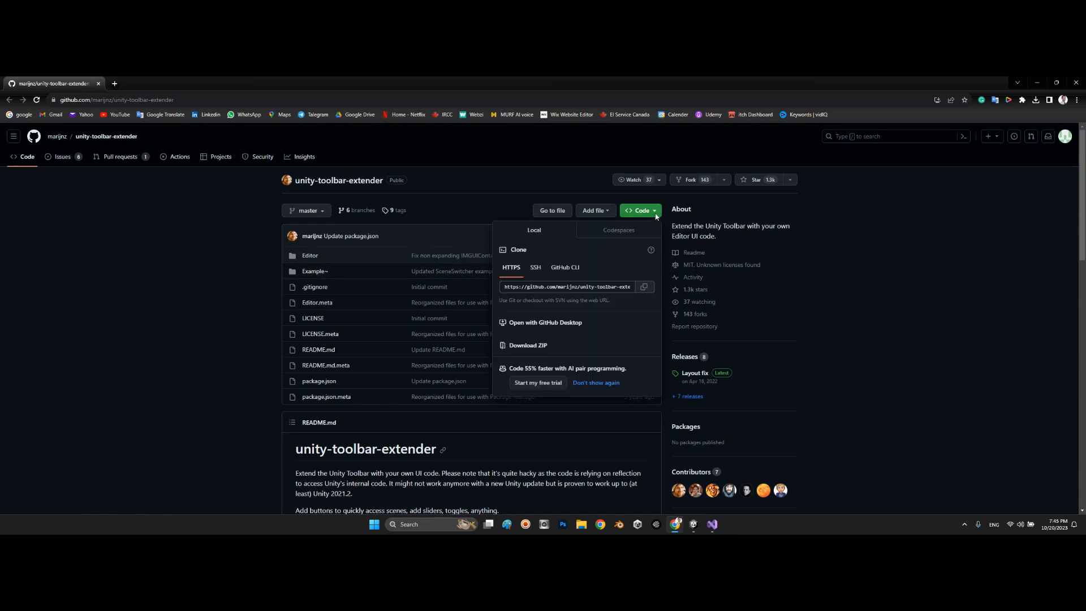
mouse_move(261, 326)
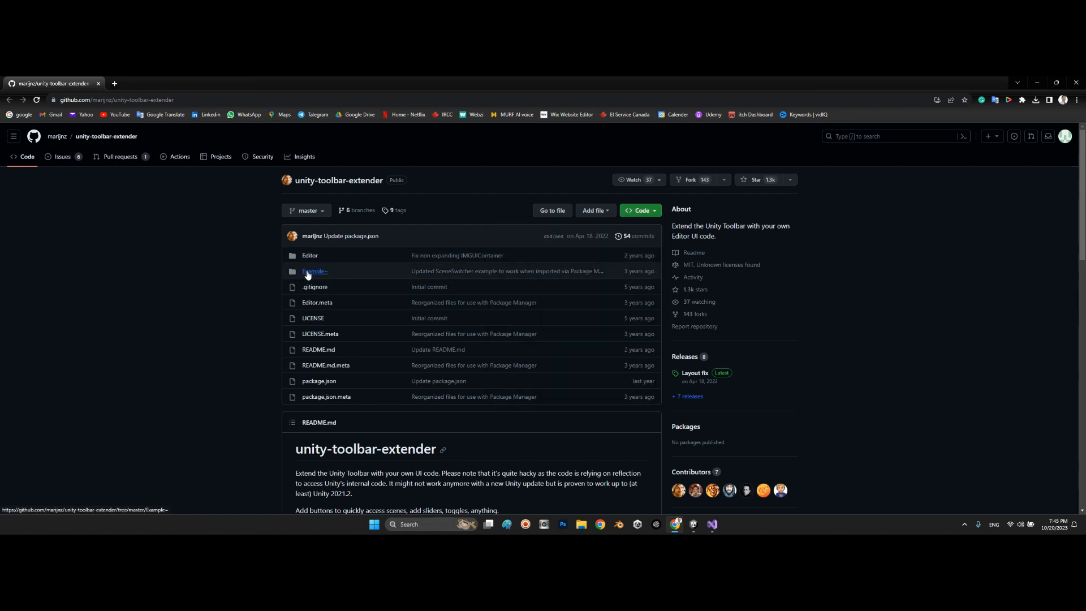
mouse_move(310, 257)
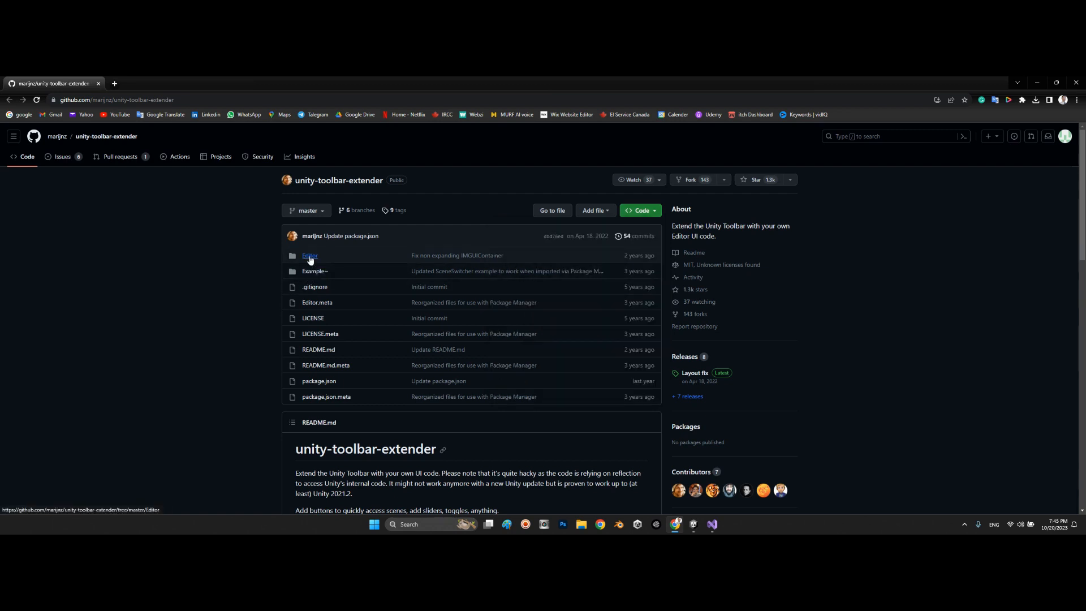
mouse_move(237, 275)
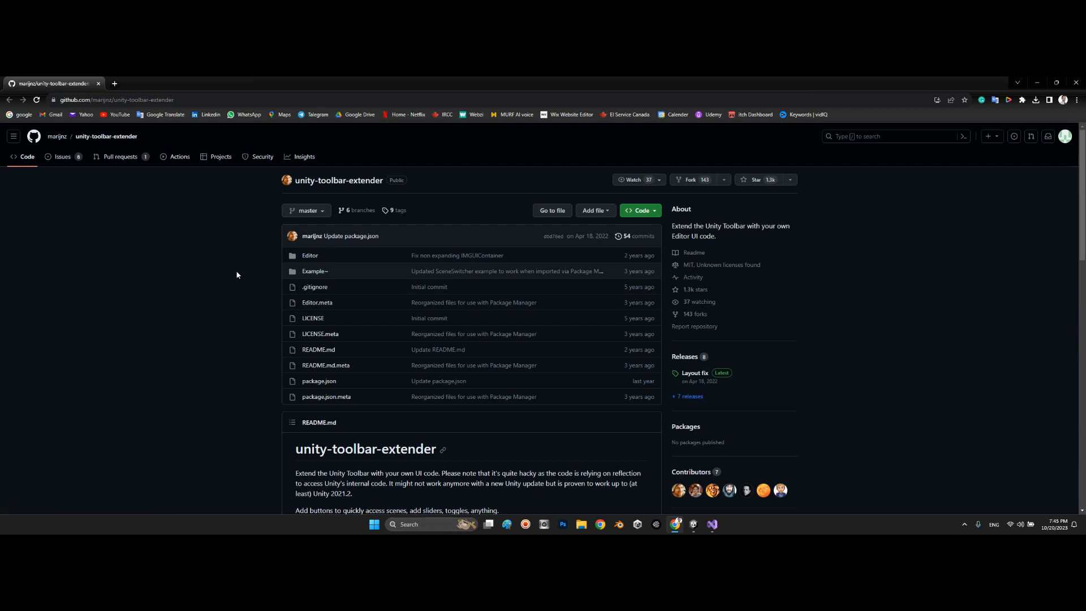
click(87, 100)
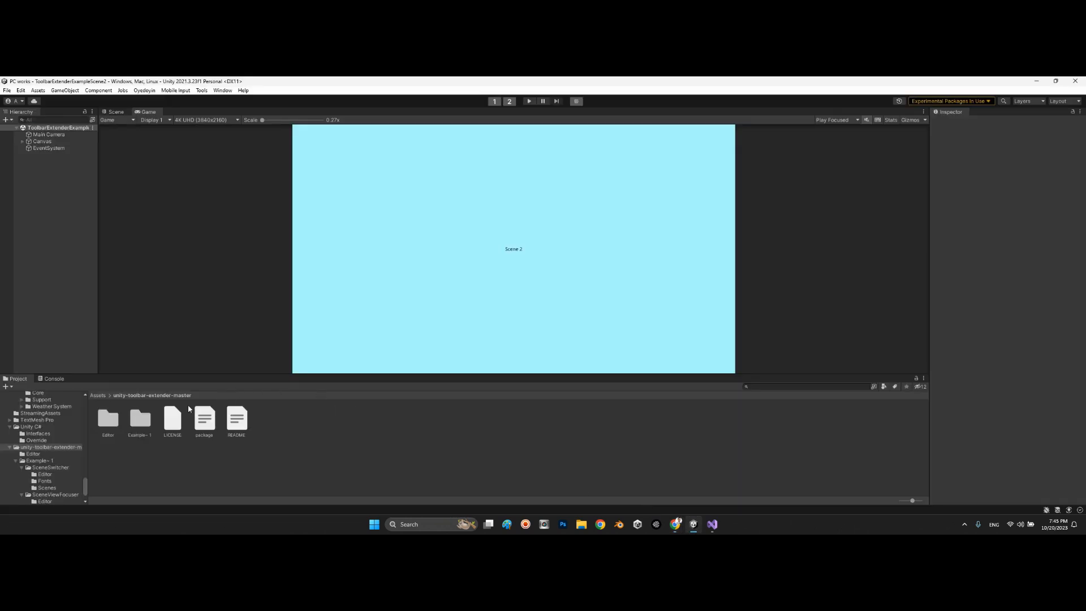
mouse_move(190, 403)
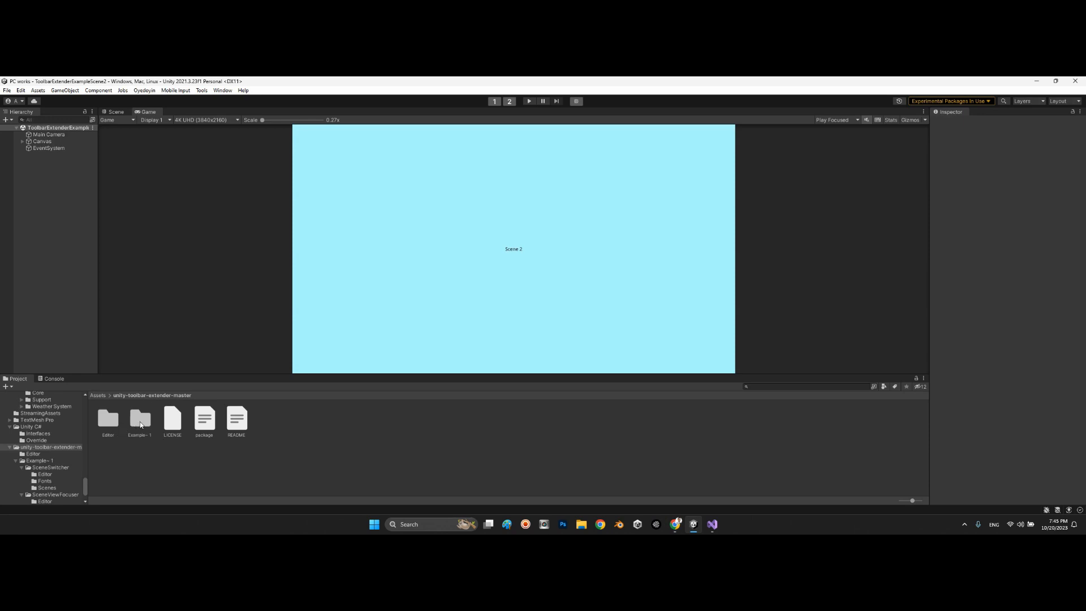
- Open SceneSwitcher.cs from Example~1 > SceneSwitcher > Editor in Visual Studio
double_click(140, 418)
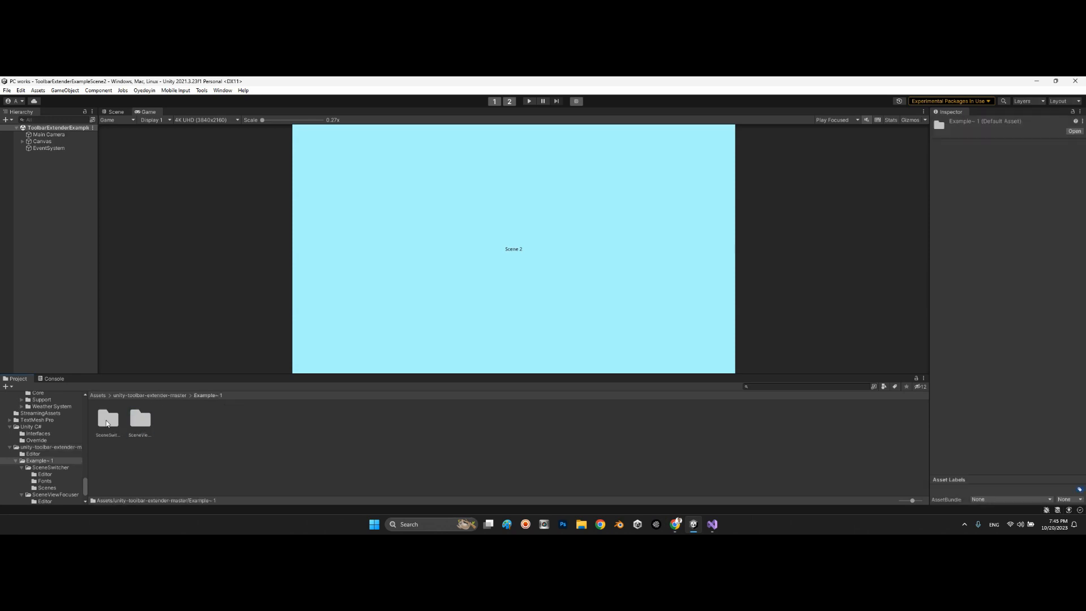
click(107, 418)
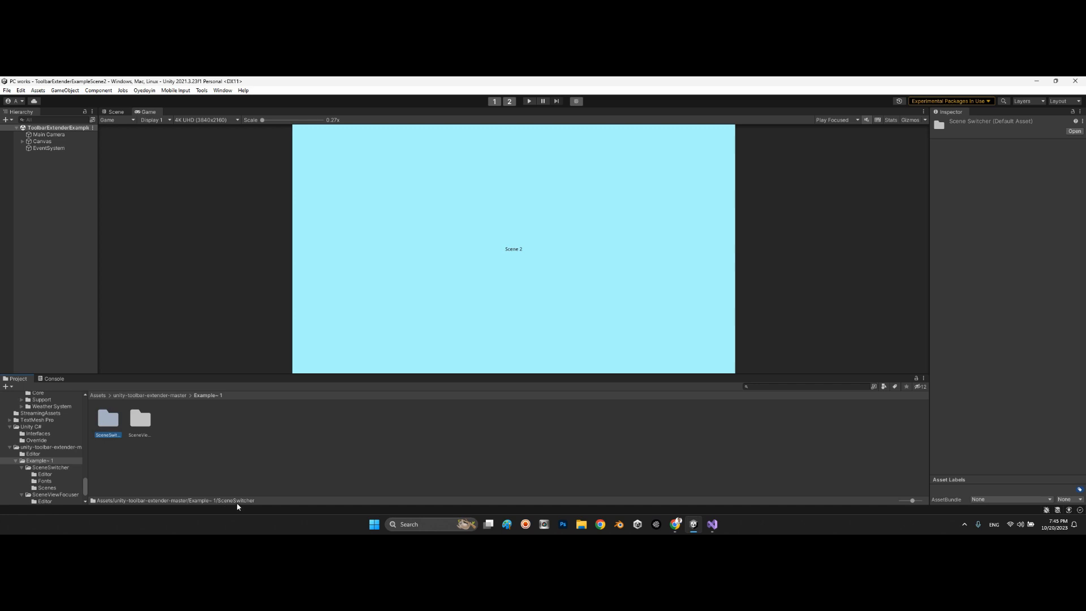
double_click(108, 418)
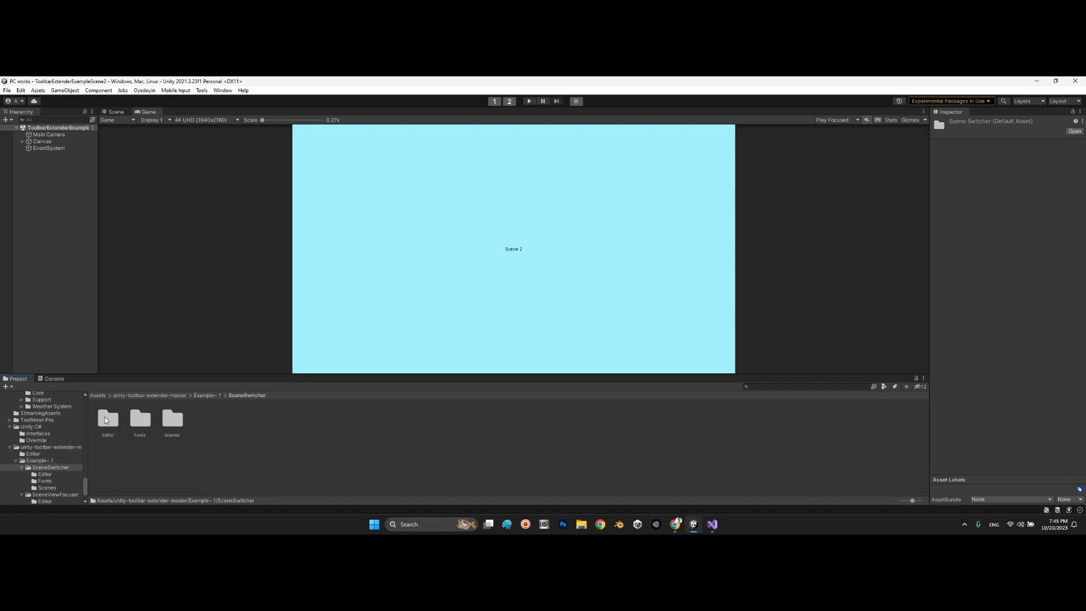
click(107, 419)
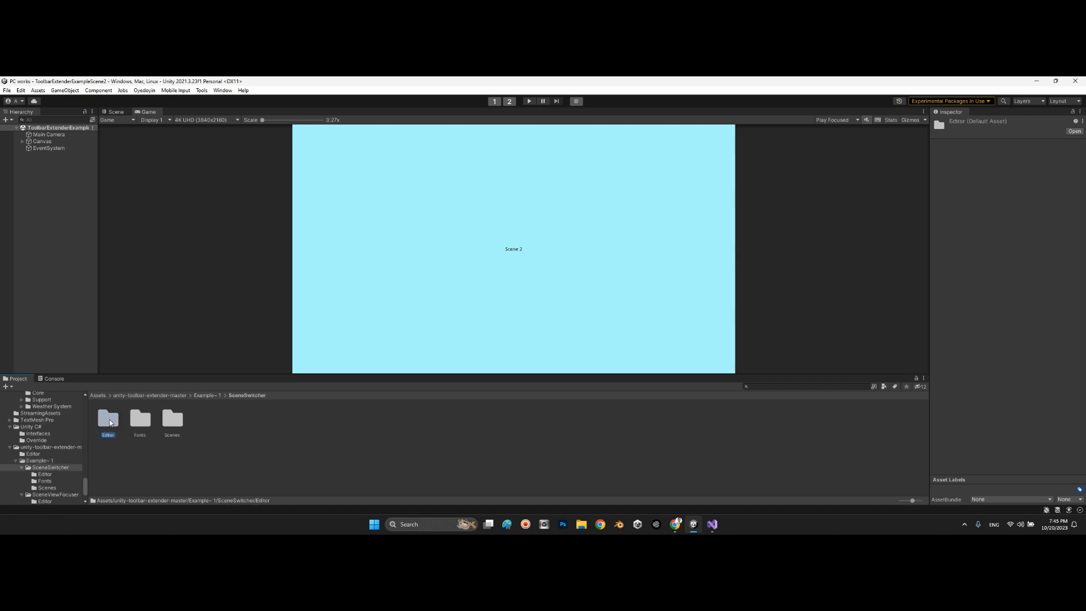
double_click(109, 418)
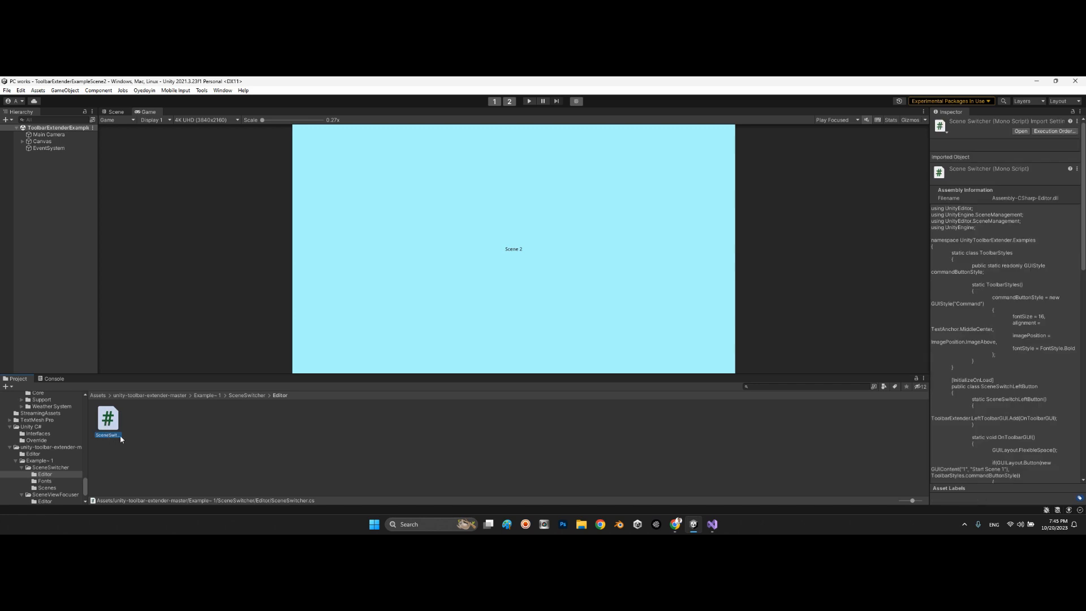
double_click(108, 418)
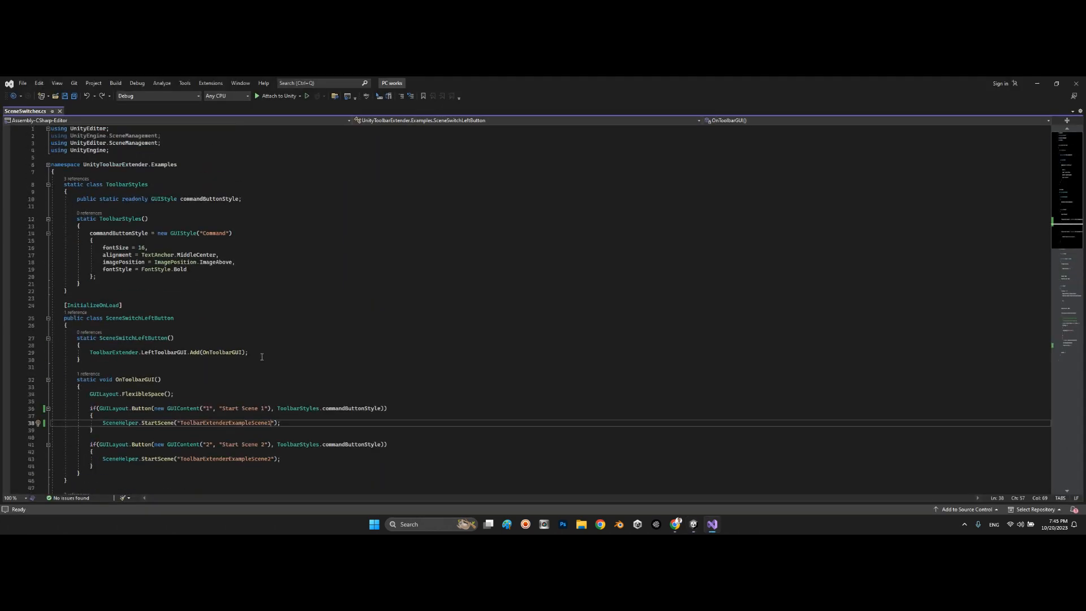
- Relabel the first button 'Tom' targeting the Intro scene and save the script
scroll(down, 3)
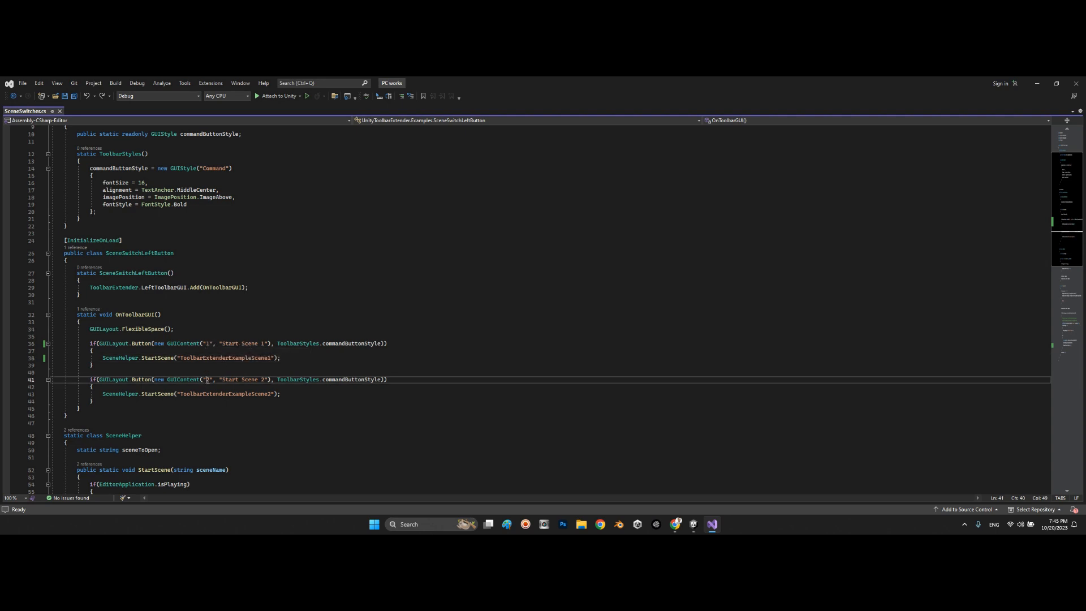
click(208, 344)
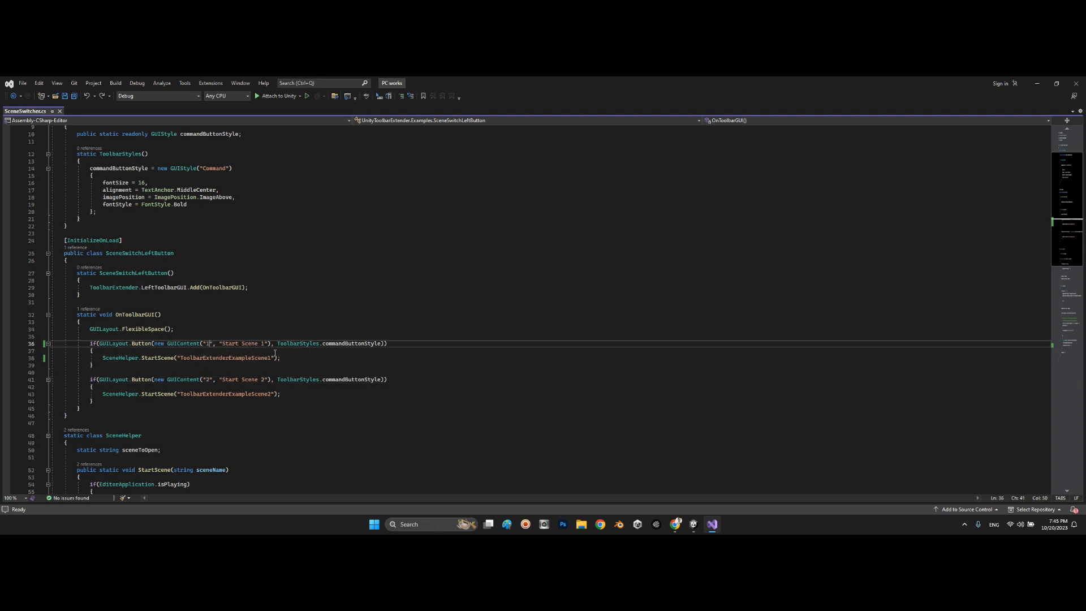
key(Backspace)
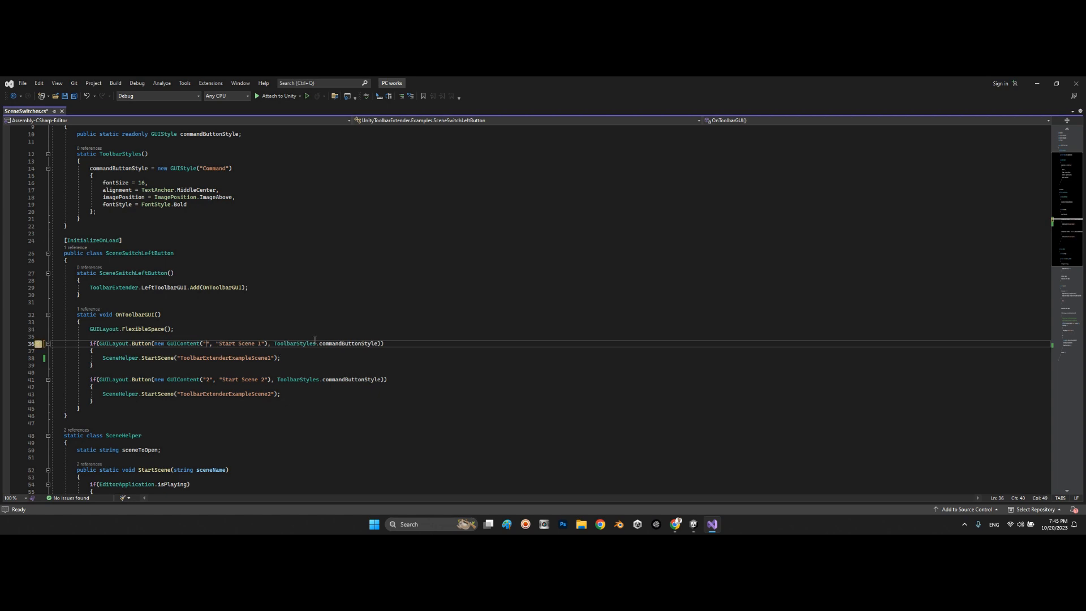
text(Tom)
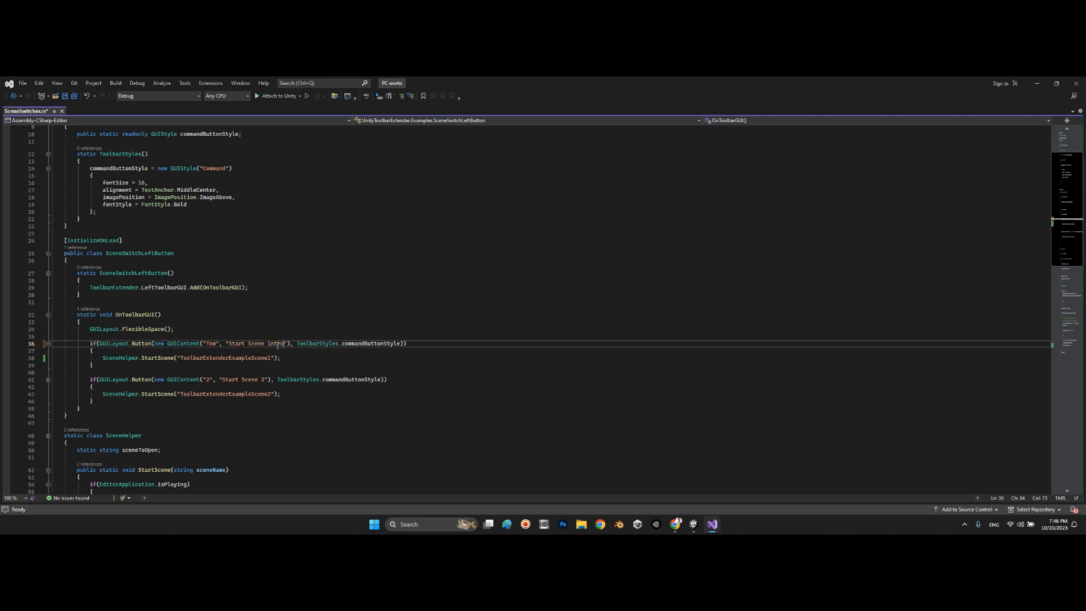
double_click(225, 357)
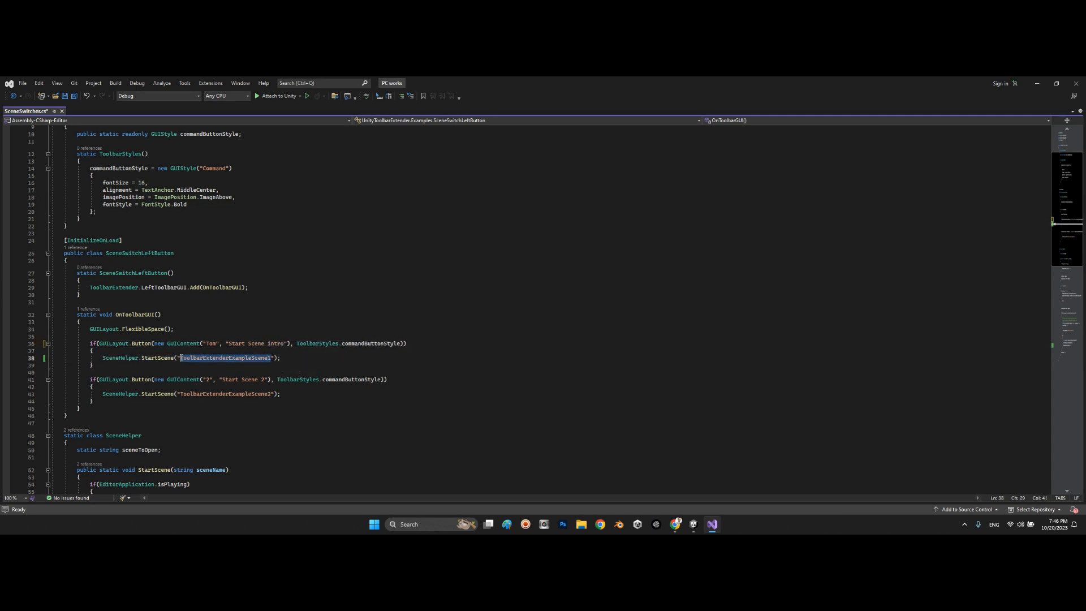
text(Intro)
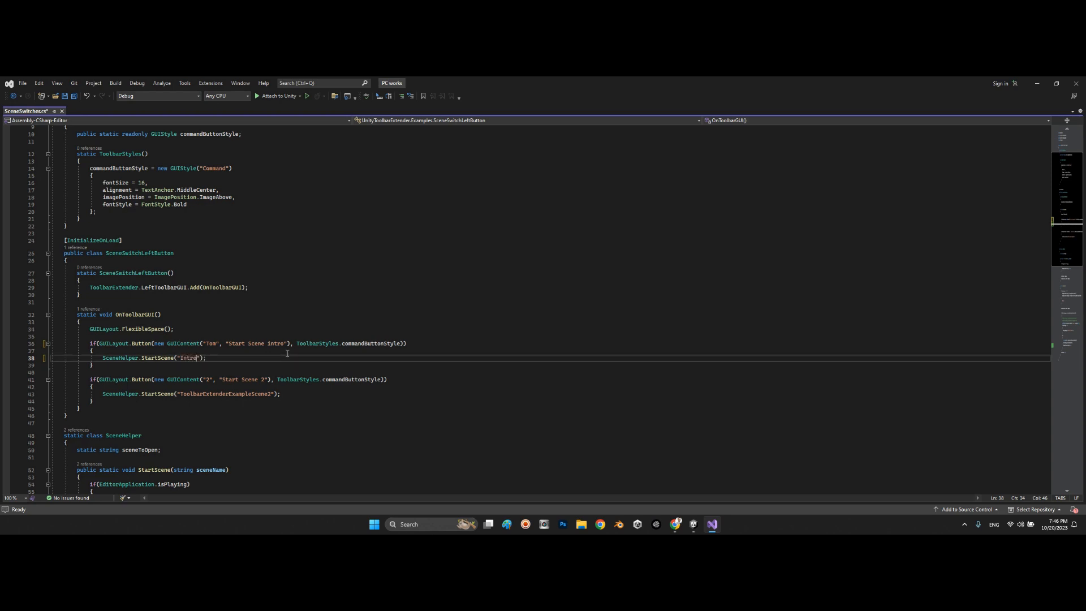
key(Ctrl+S)
text(1)
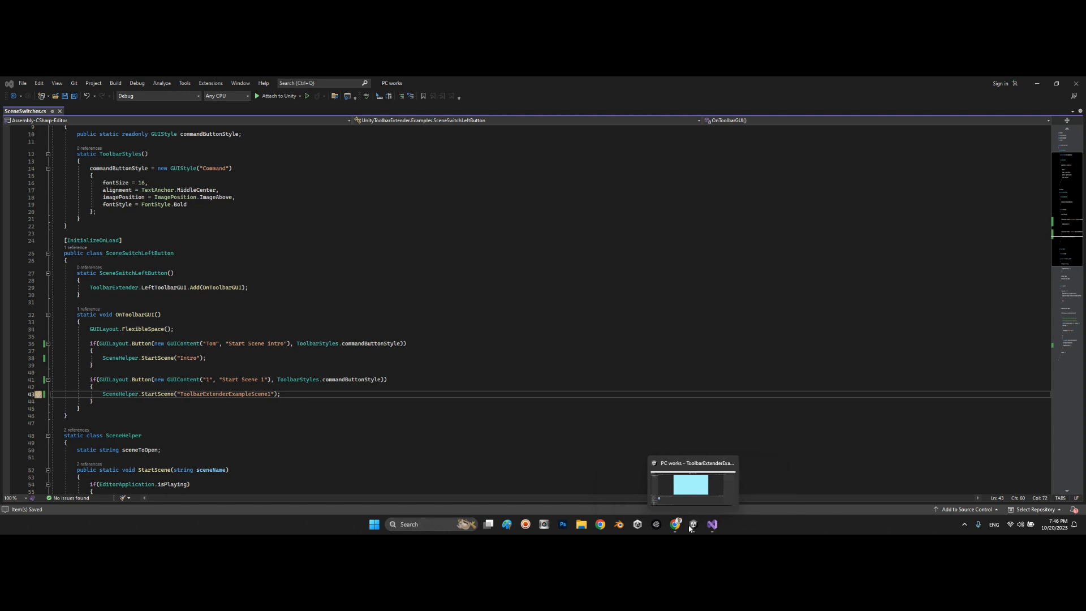
- Return to Unity and inspect the Intro scene in the Scene and Game views
click(675, 524)
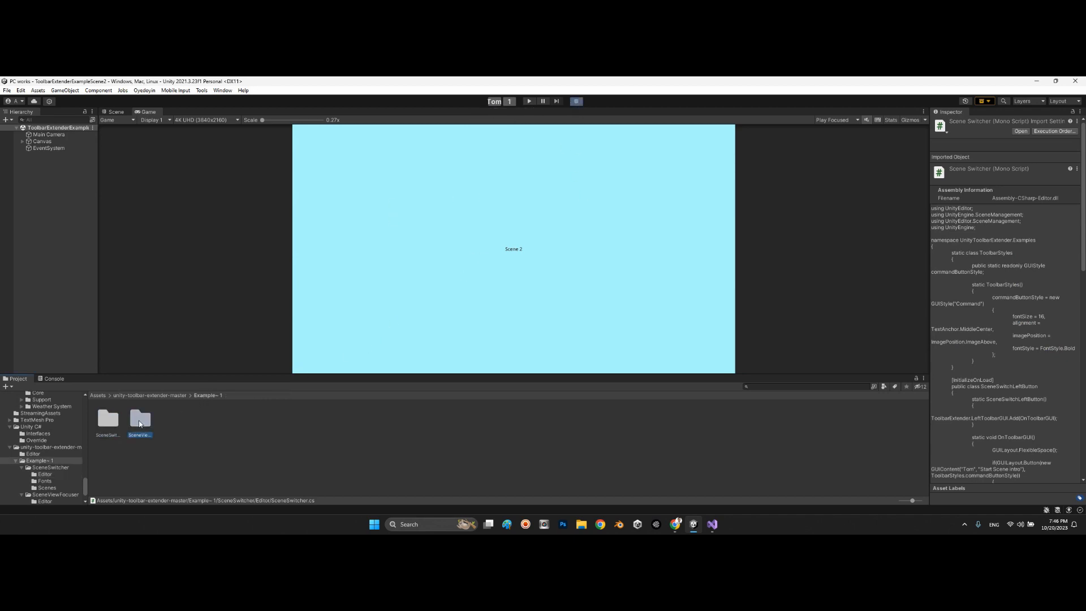
click(140, 419)
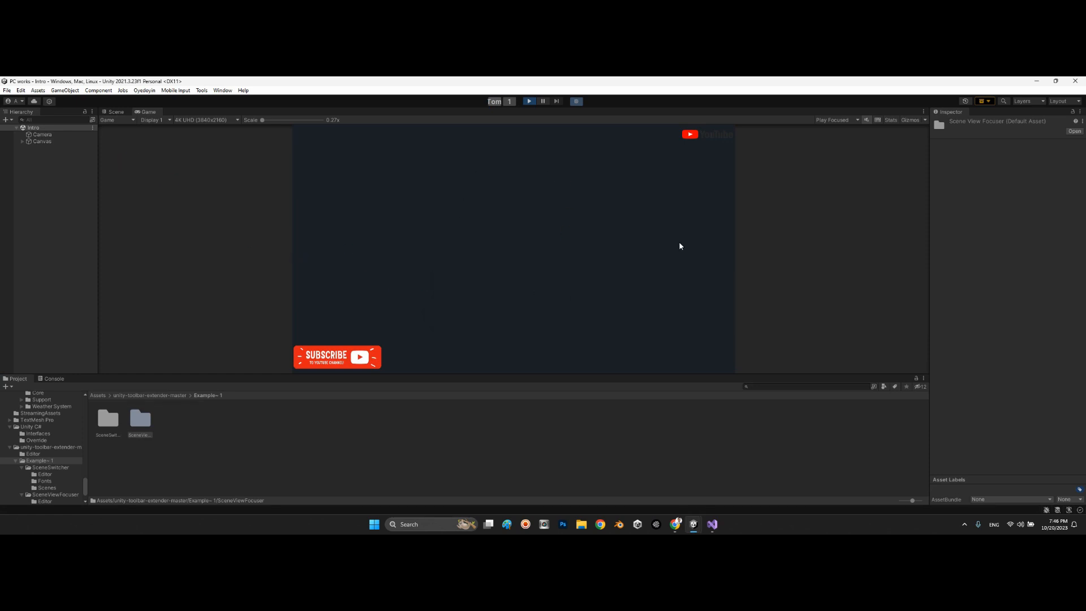
click(114, 111)
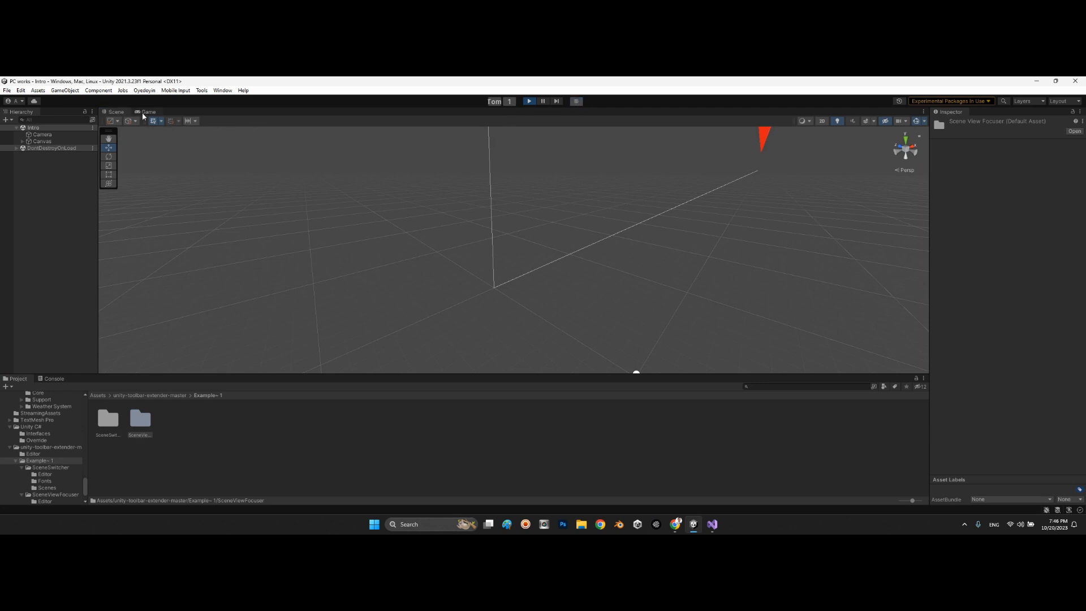
click(148, 111)
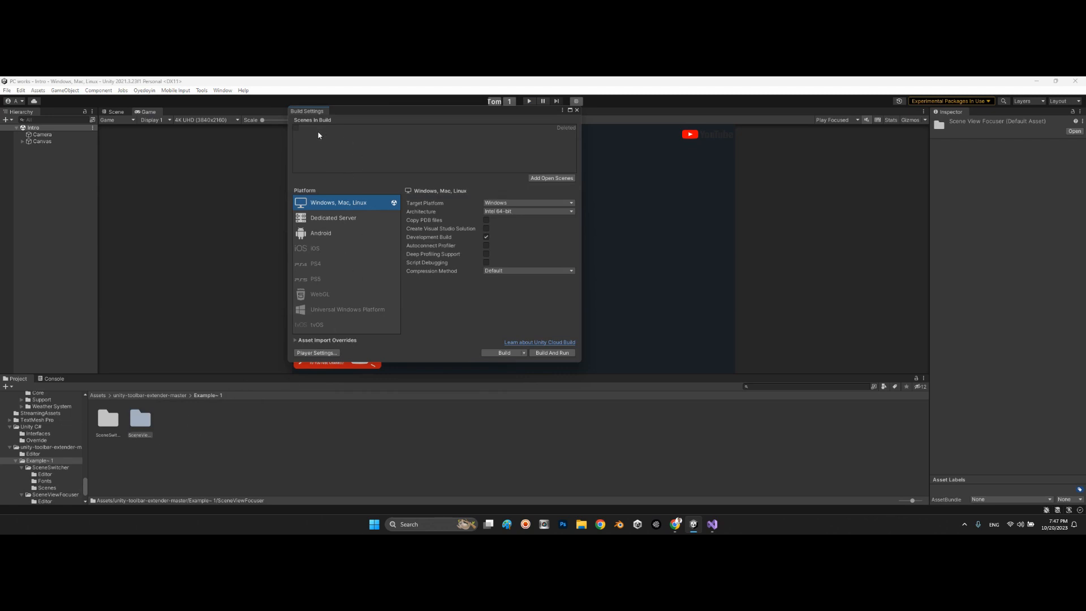
mouse_move(394, 233)
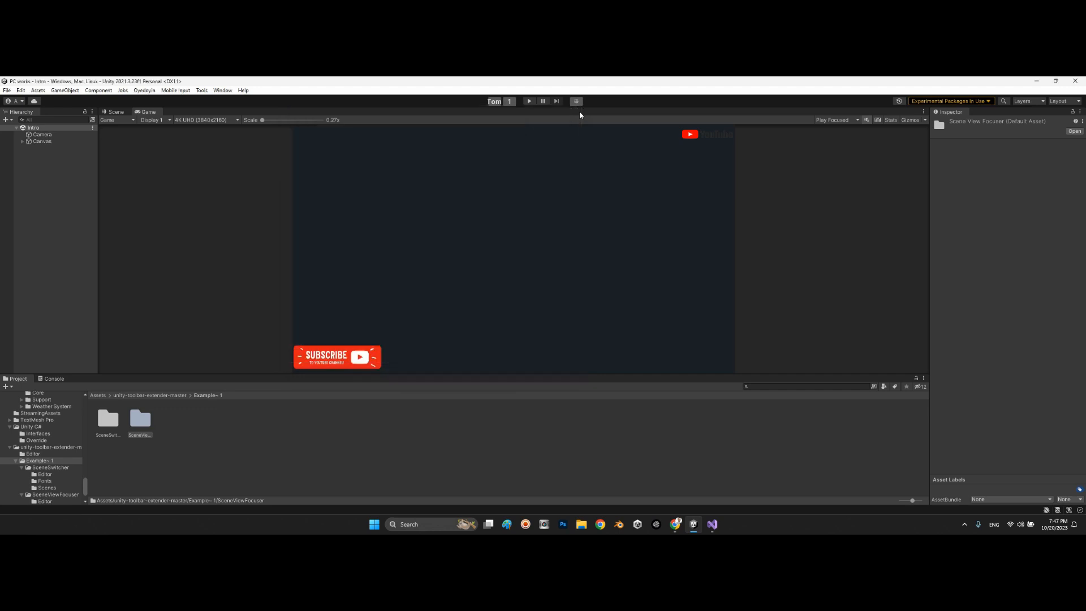
mouse_move(523, 122)
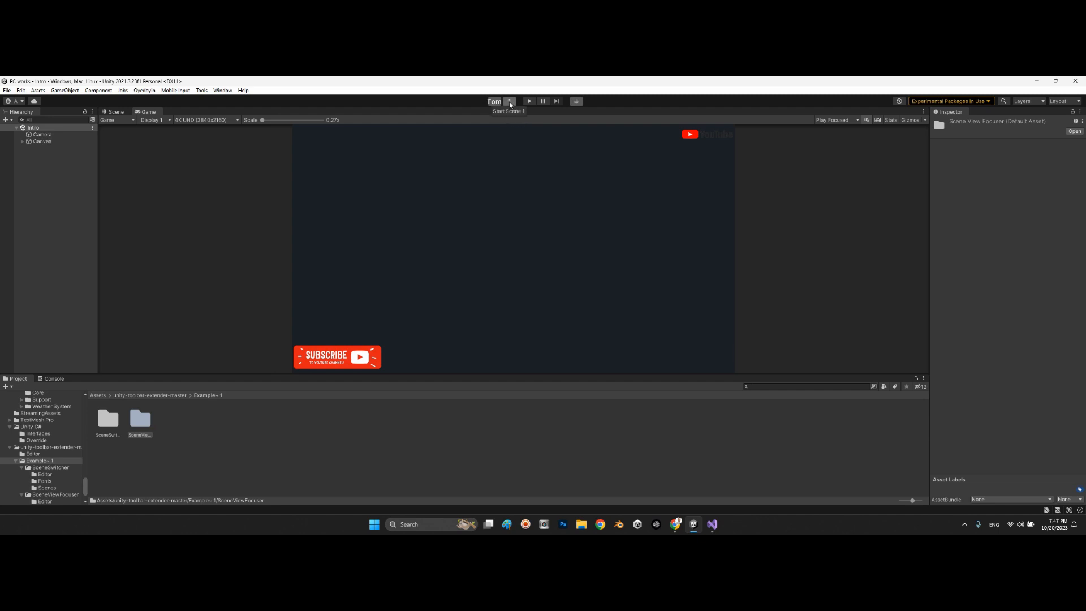
- Switch to Scene 1 with the toolbar button and stop play mode
click(509, 102)
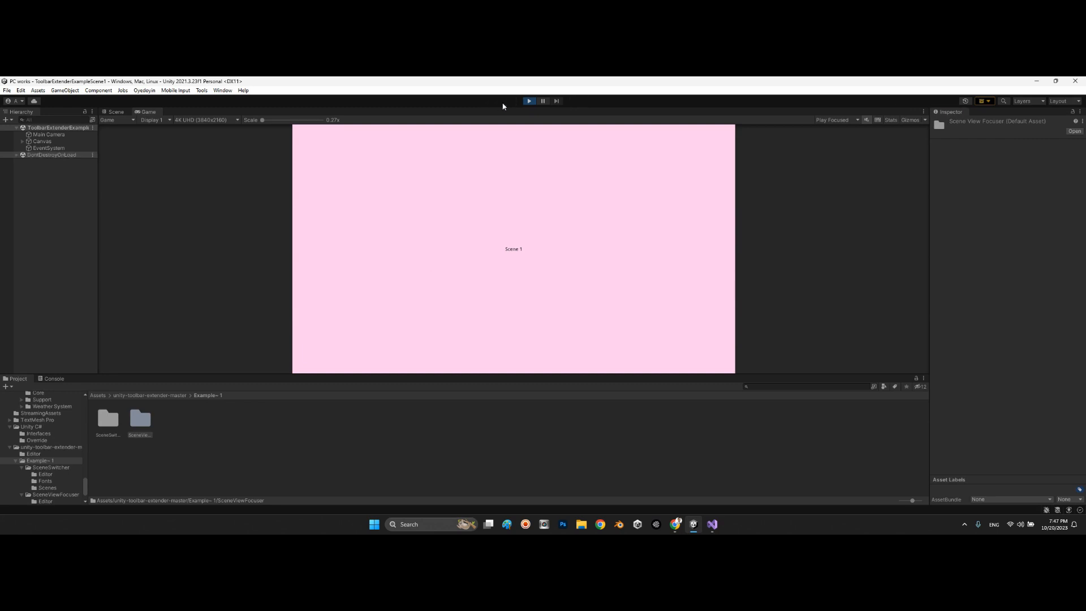
click(528, 102)
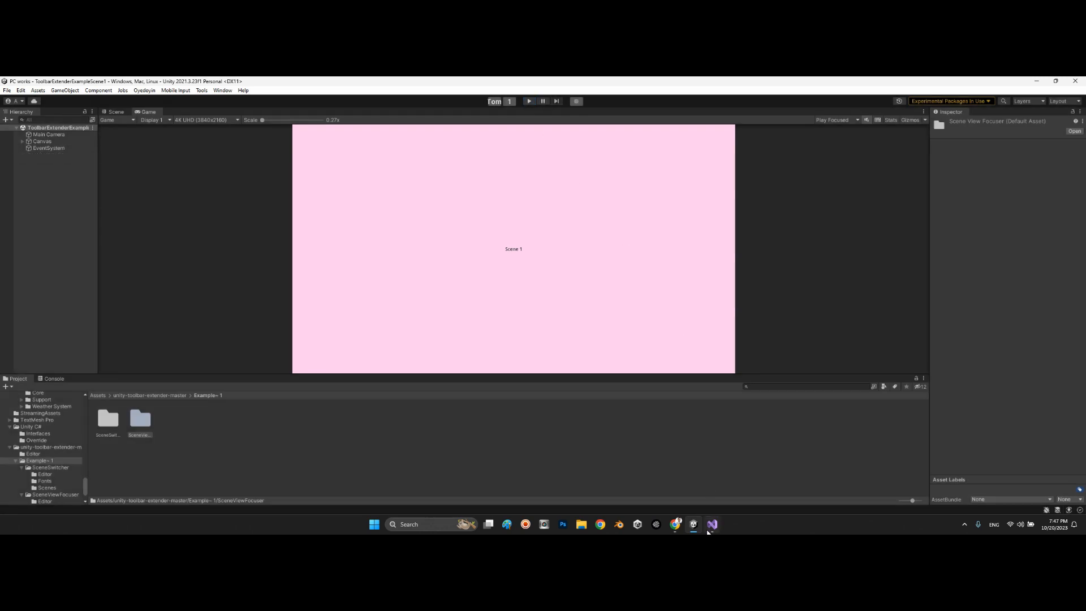
click(711, 524)
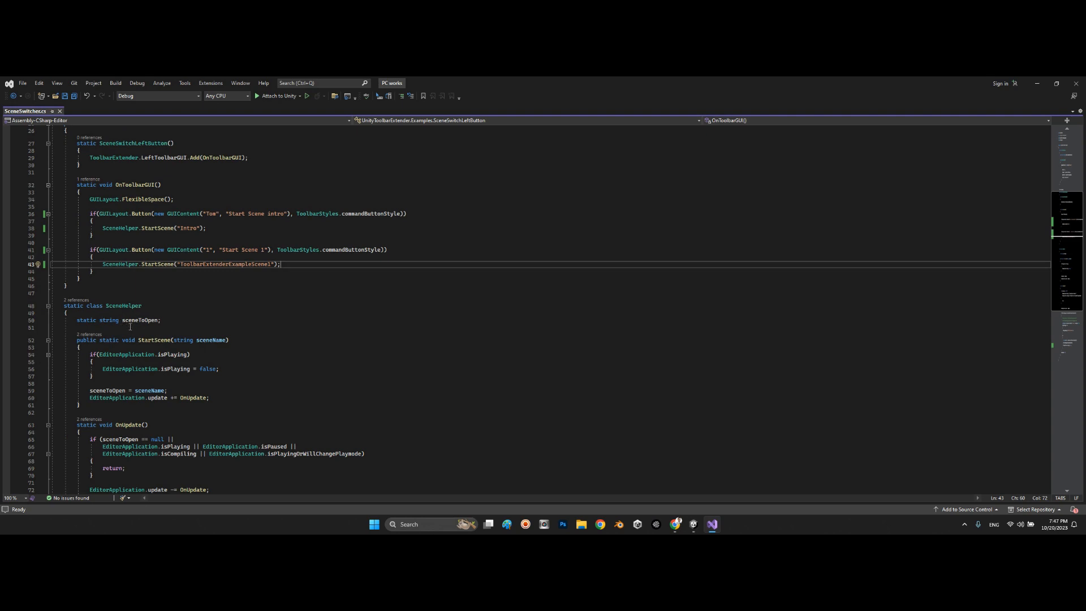
scroll(down, 3)
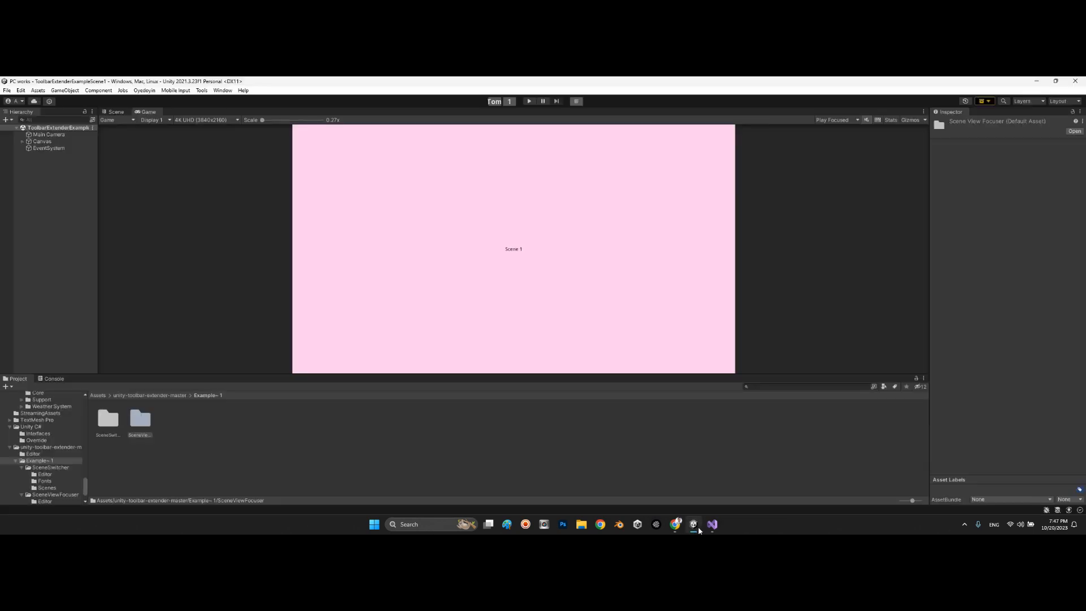
mouse_move(486, 106)
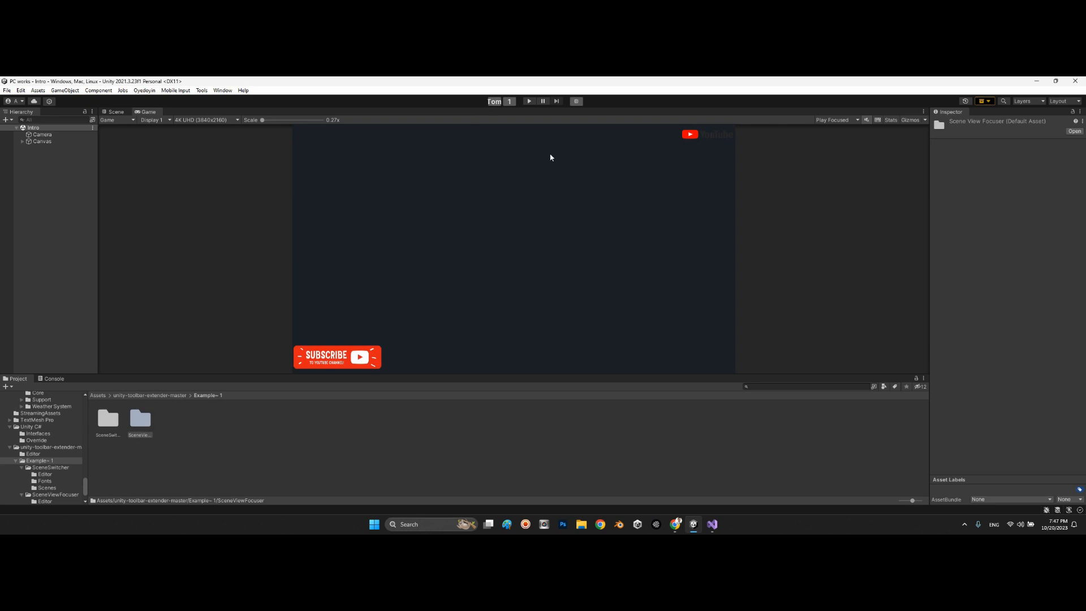
mouse_move(597, 347)
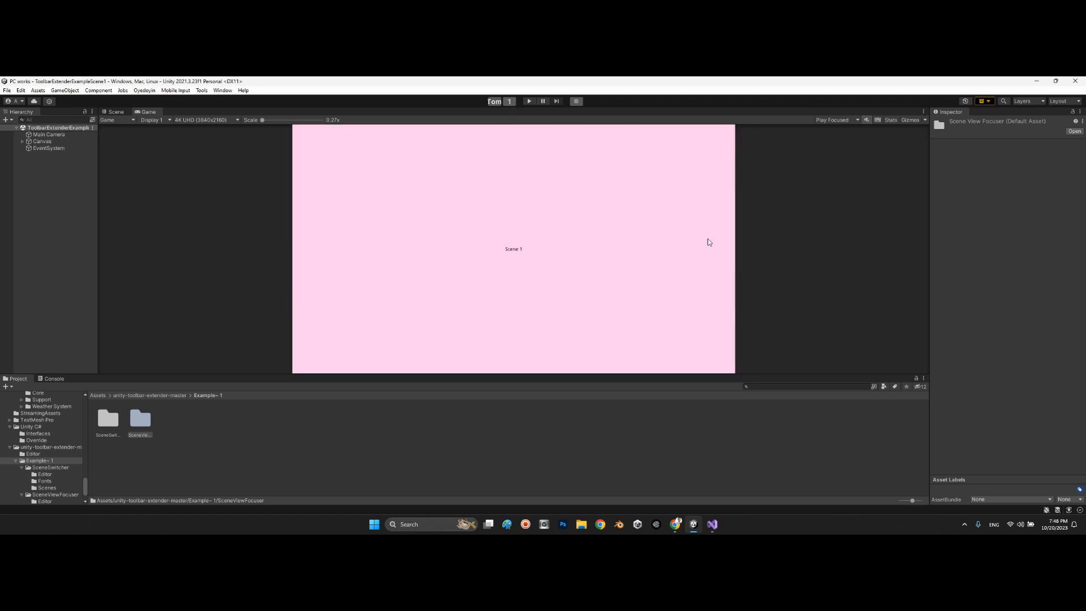
mouse_move(598, 339)
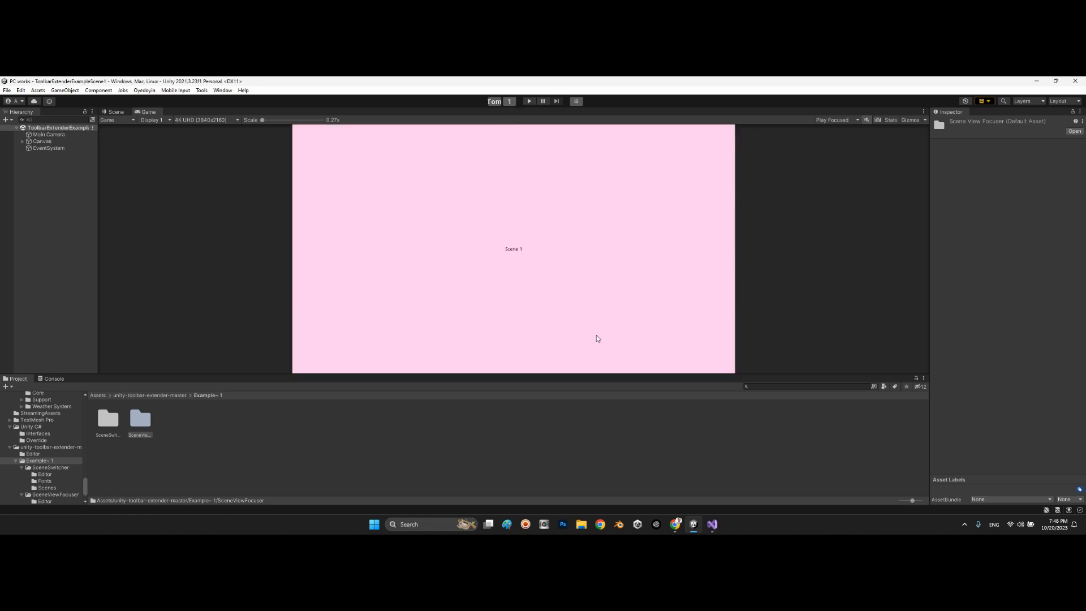
mouse_move(491, 94)
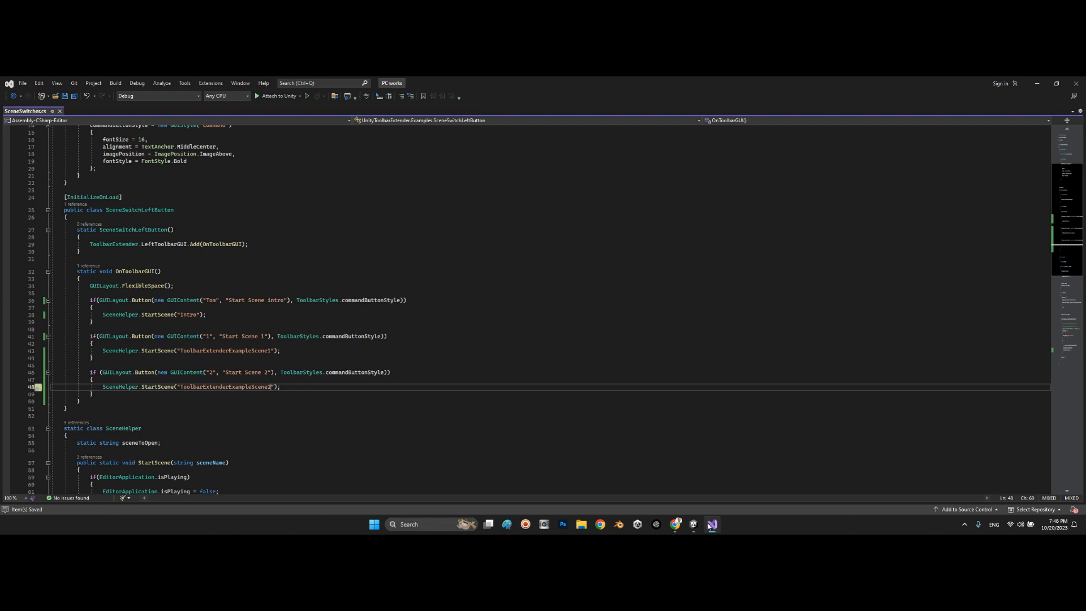
mouse_move(692, 525)
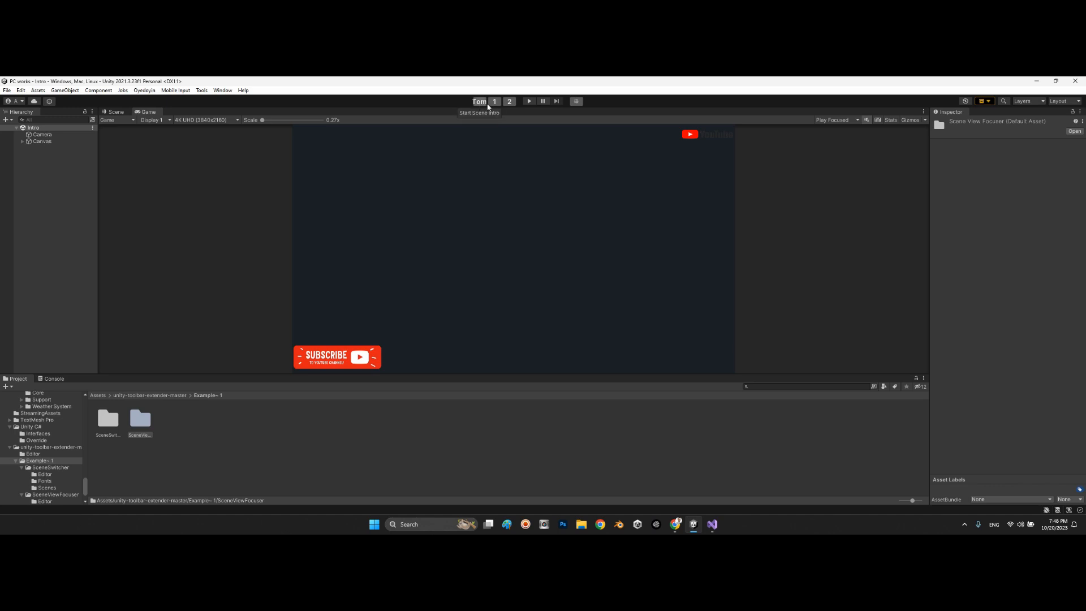
mouse_move(509, 102)
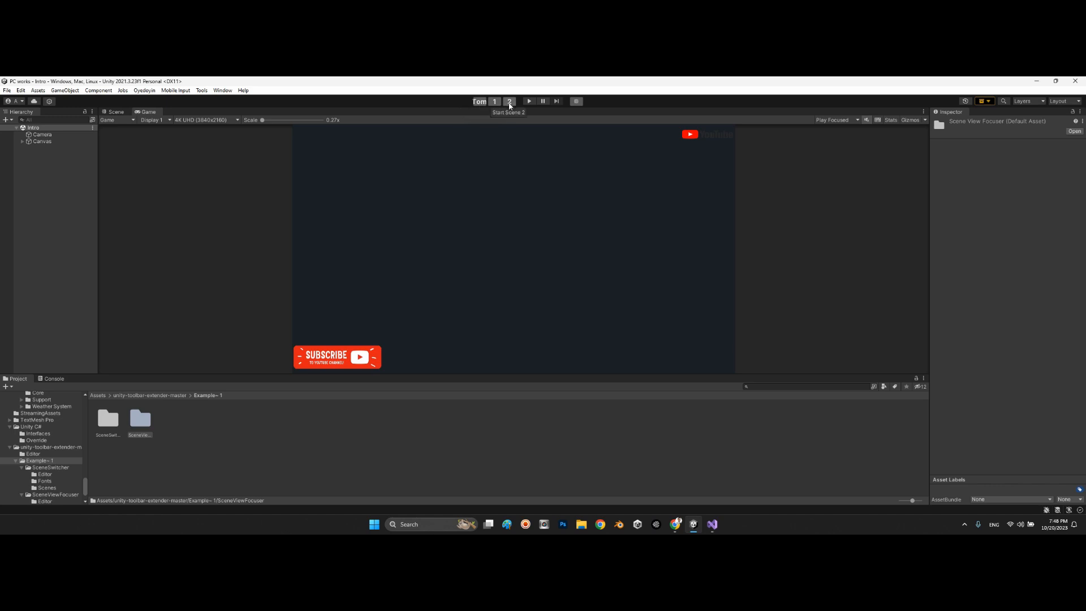
- Load Scene 2 without playing, then open the SceneViewFocuser Editor folder
click(509, 102)
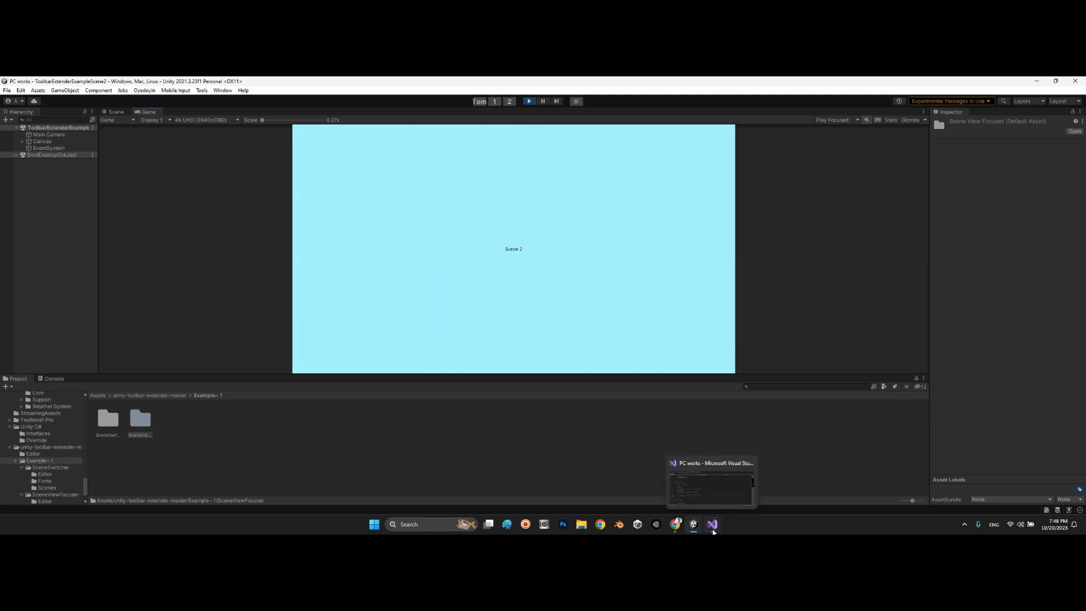
click(712, 525)
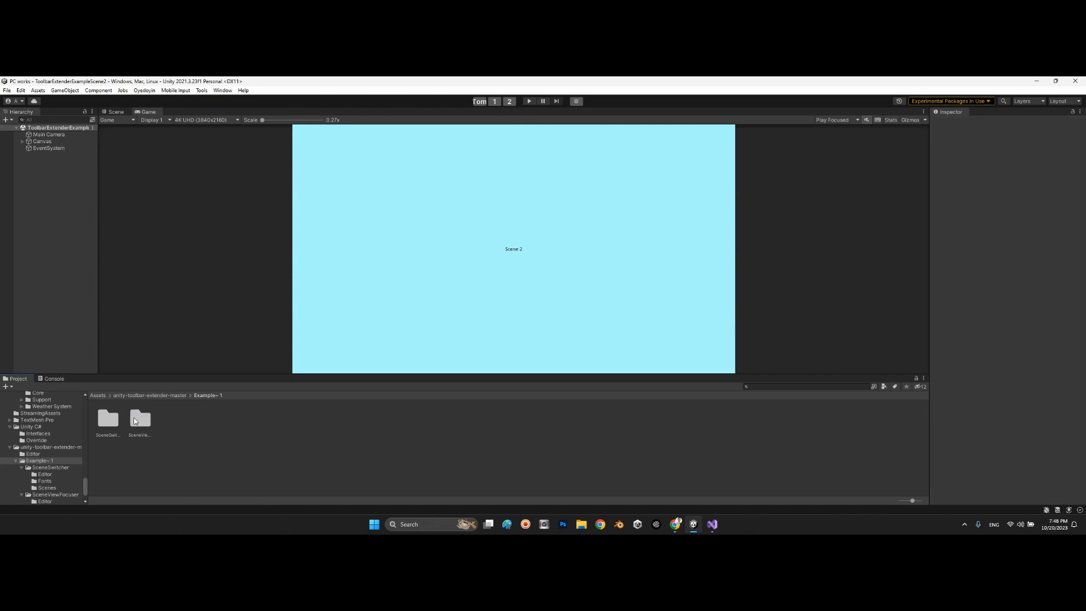
double_click(140, 419)
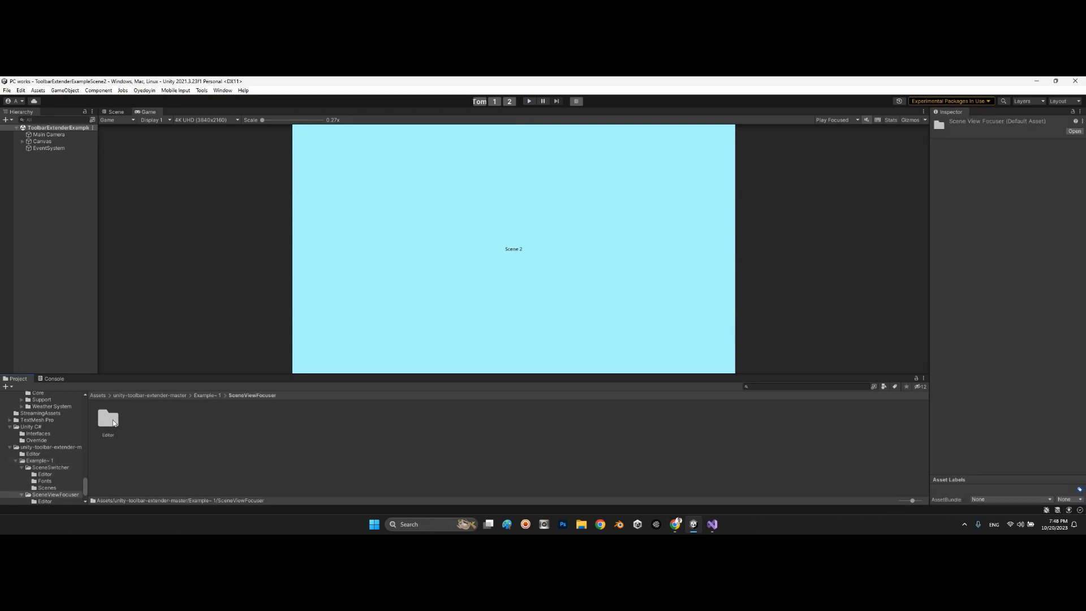
double_click(107, 419)
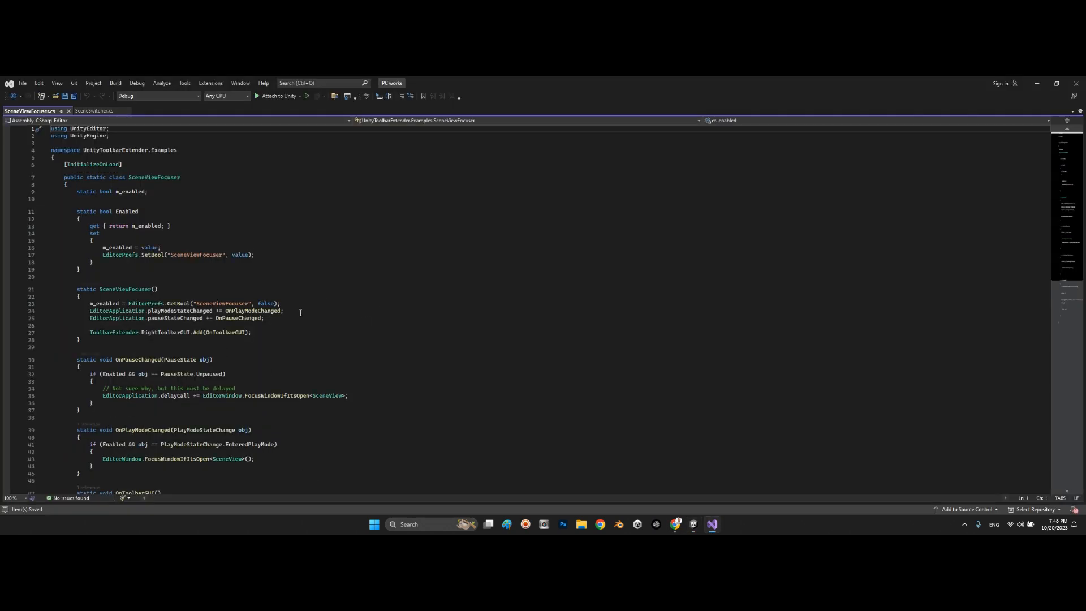
scroll(down, 3)
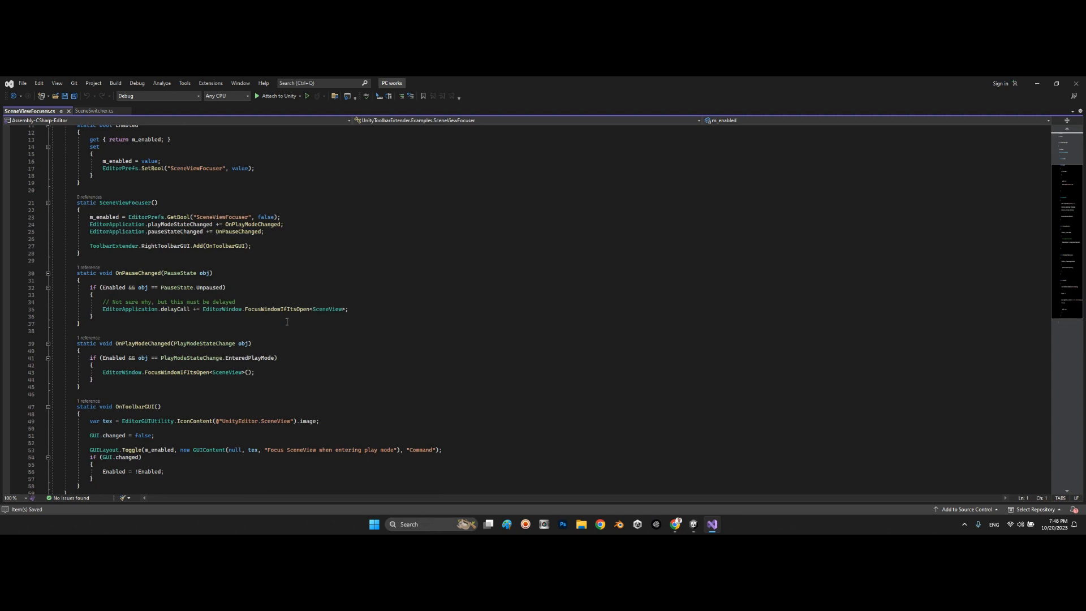
mouse_move(289, 341)
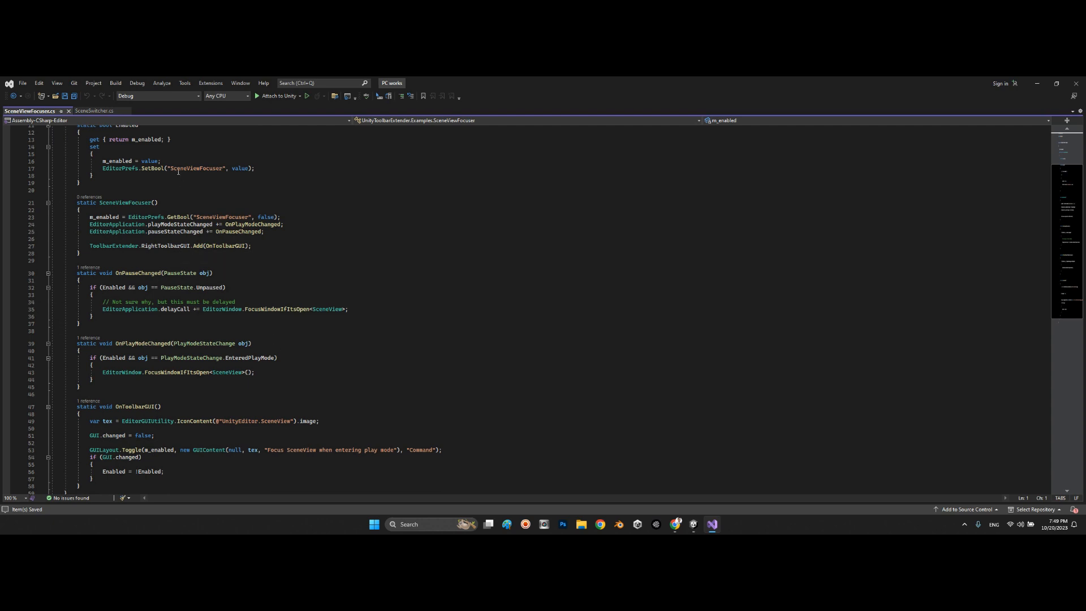
mouse_move(153, 174)
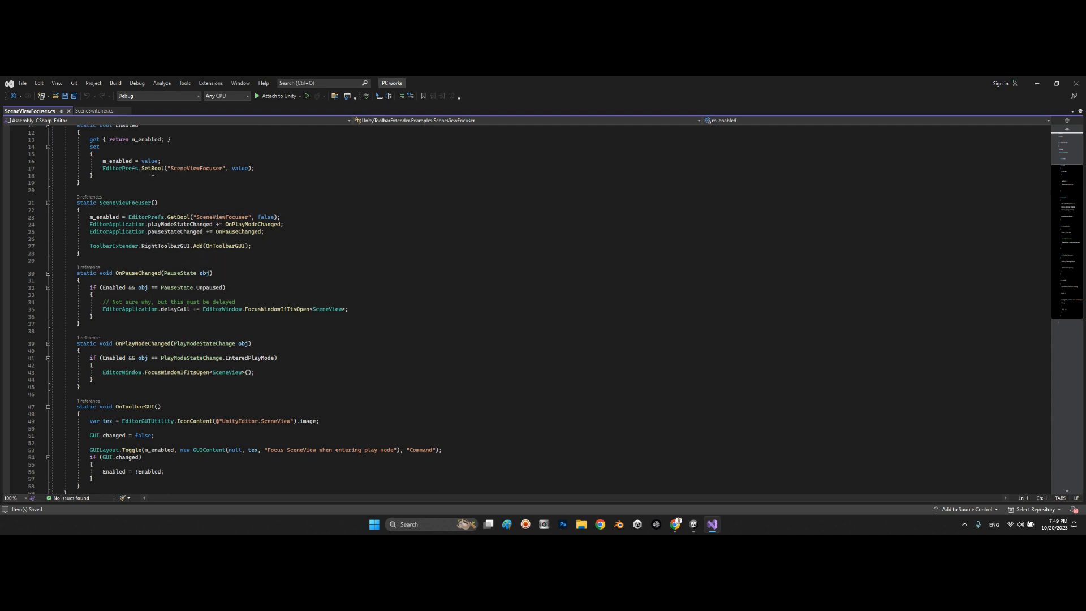
mouse_move(215, 169)
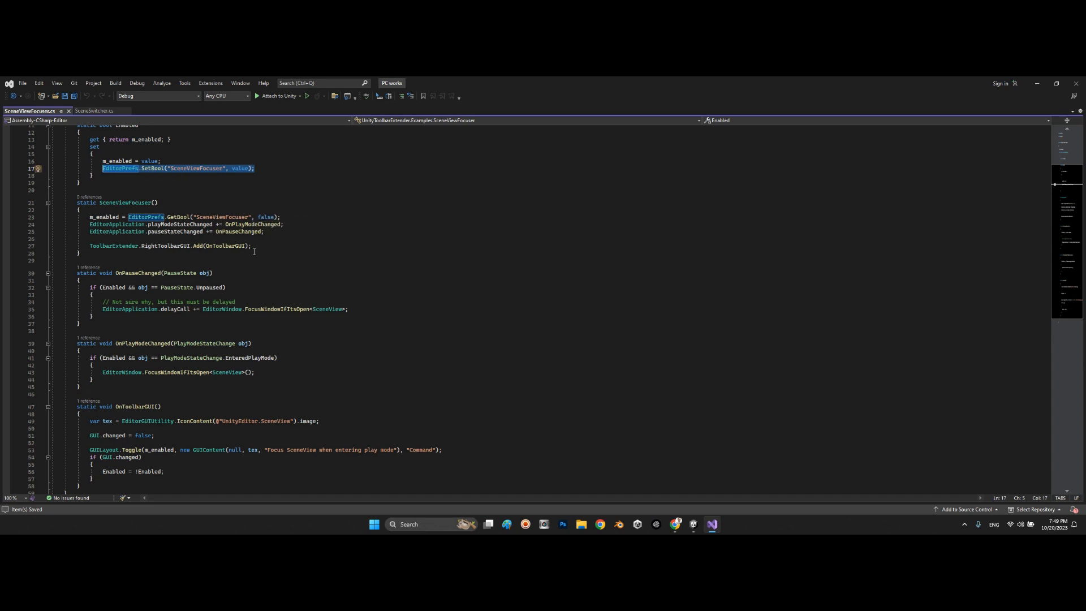
mouse_move(233, 314)
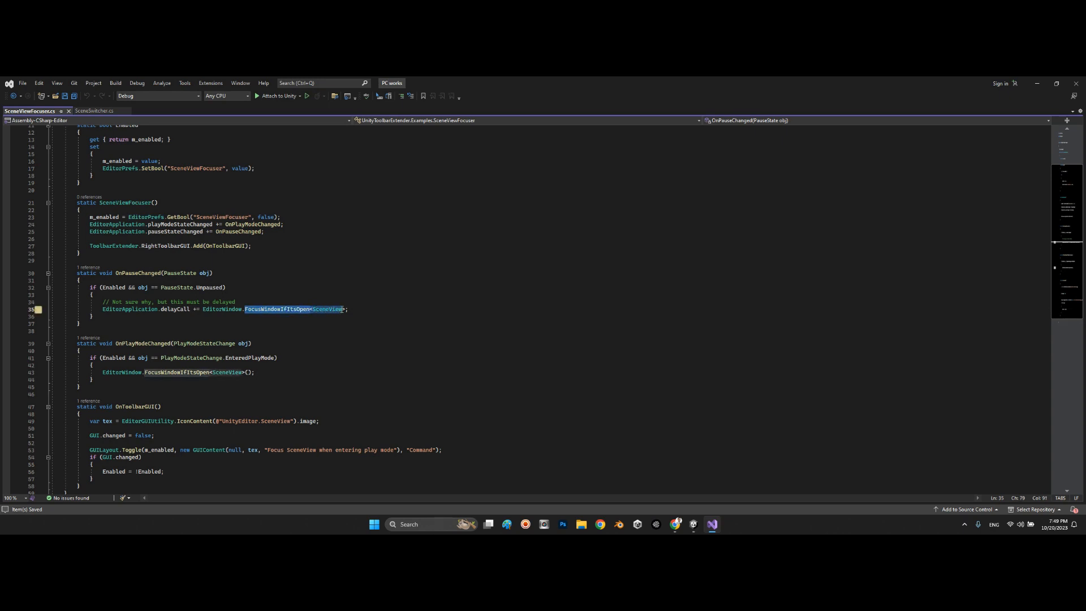
scroll(down, 3)
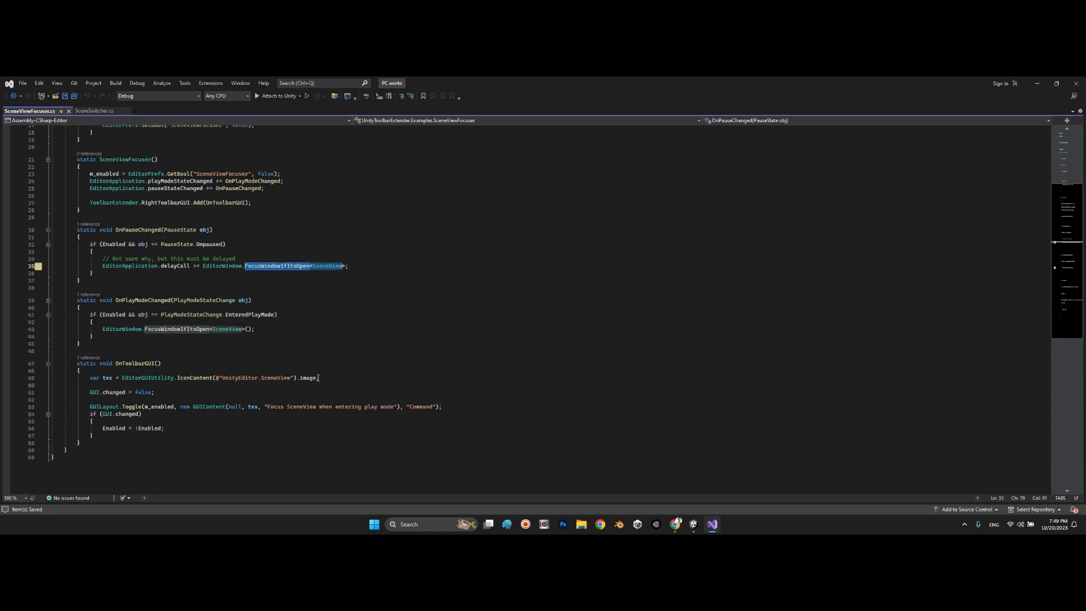
mouse_move(145, 428)
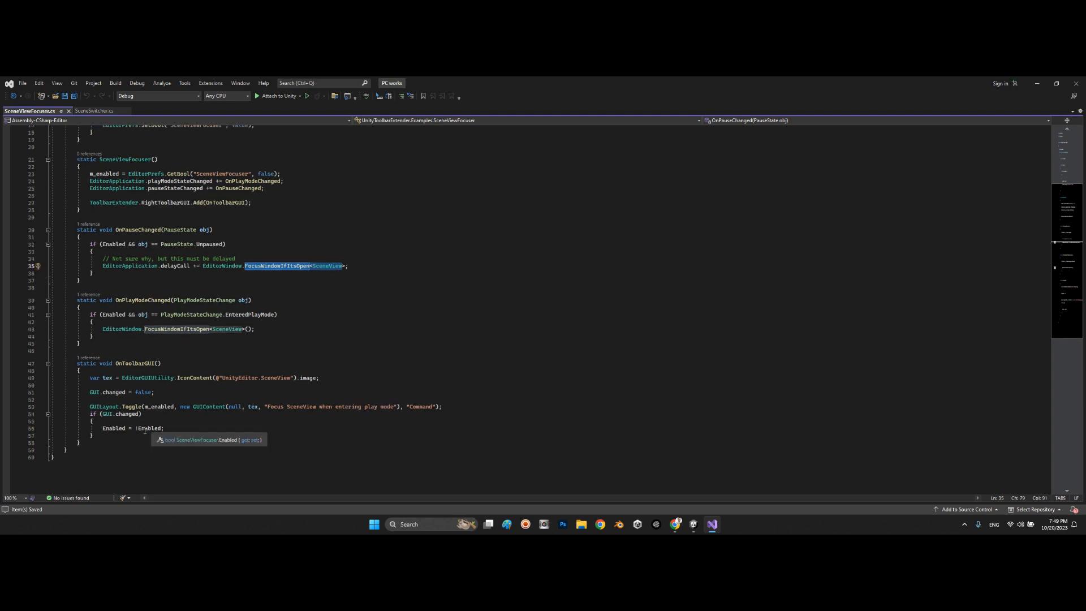
mouse_move(399, 449)
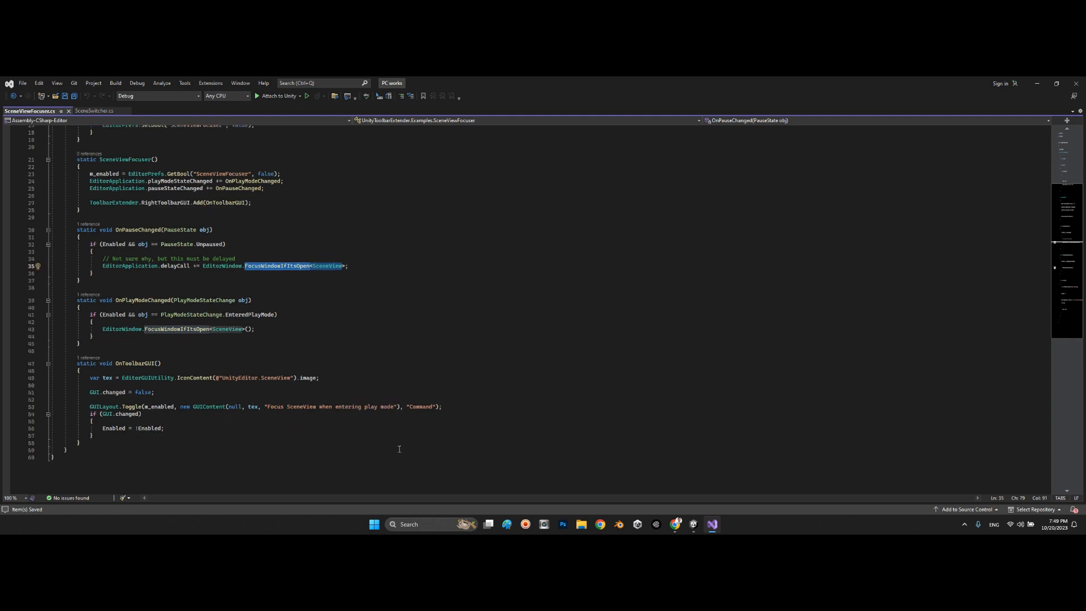
scroll(up, 3)
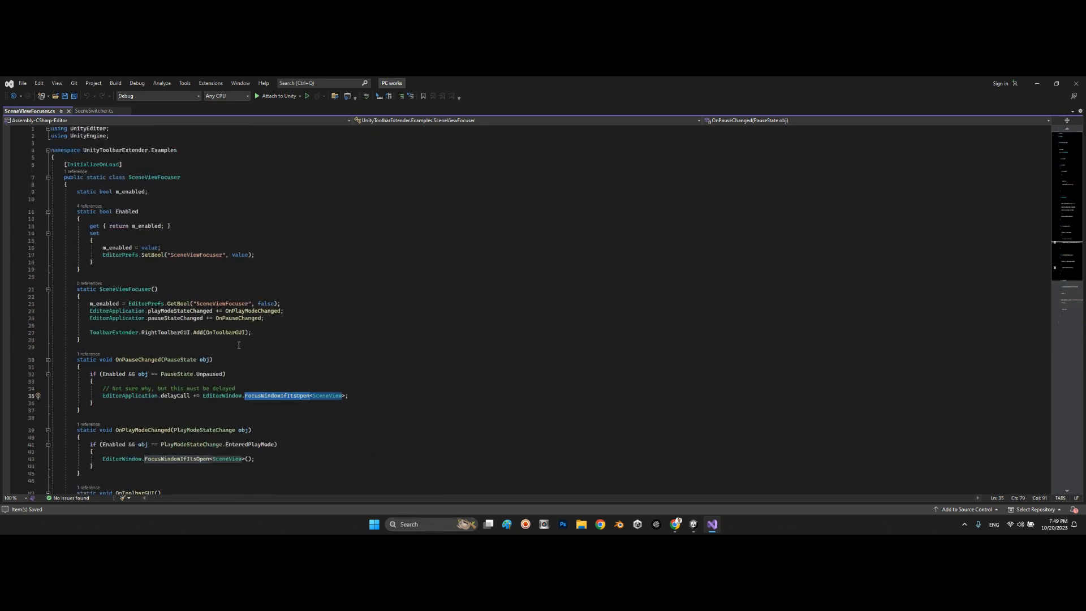
mouse_move(134, 254)
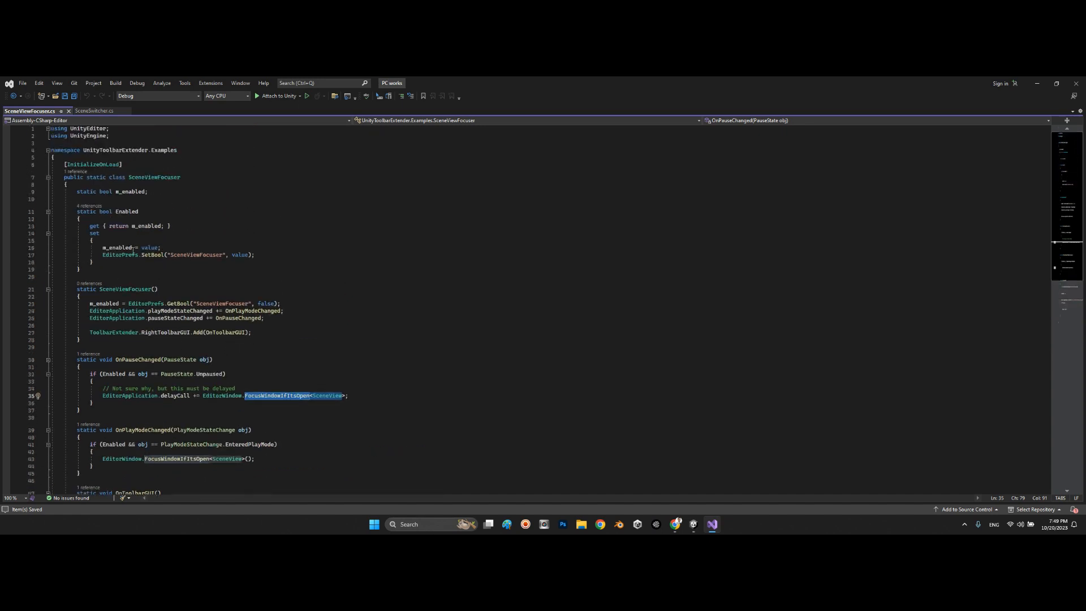
mouse_move(187, 360)
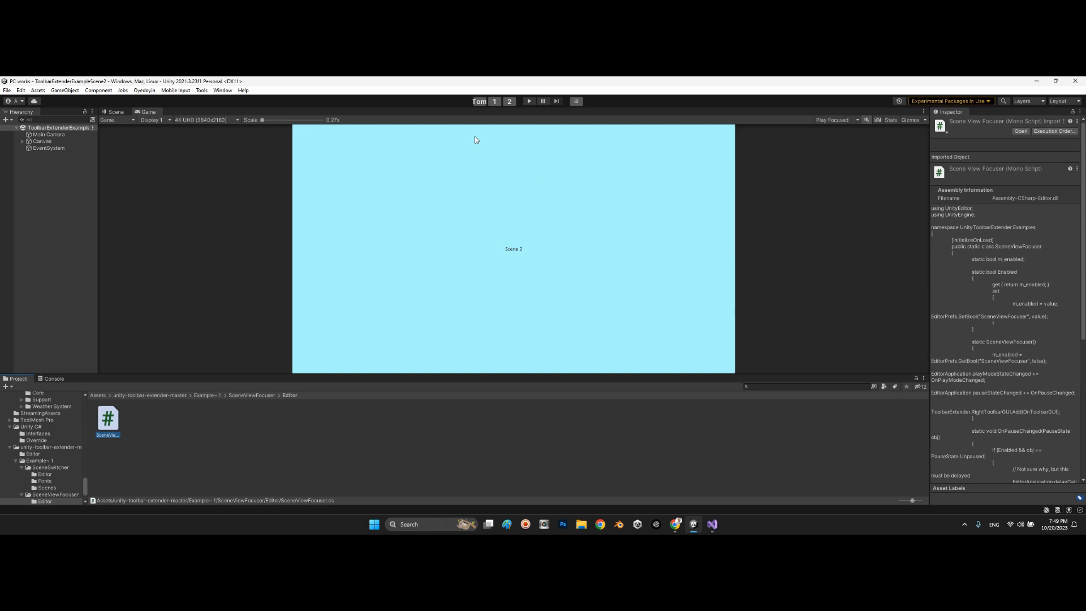
mouse_move(514, 234)
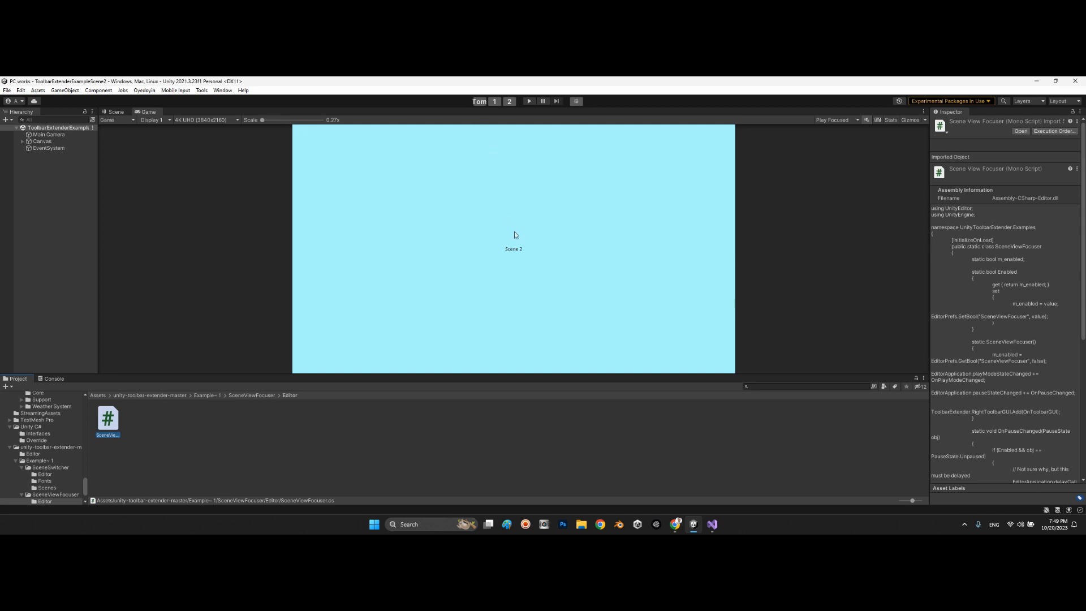
mouse_move(516, 237)
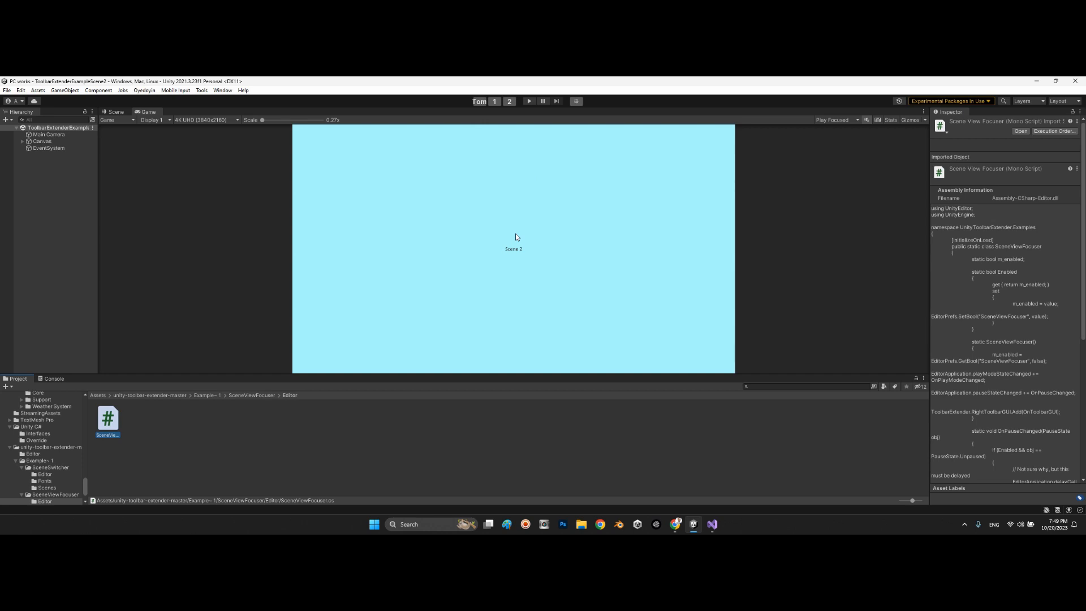
mouse_move(911, 430)
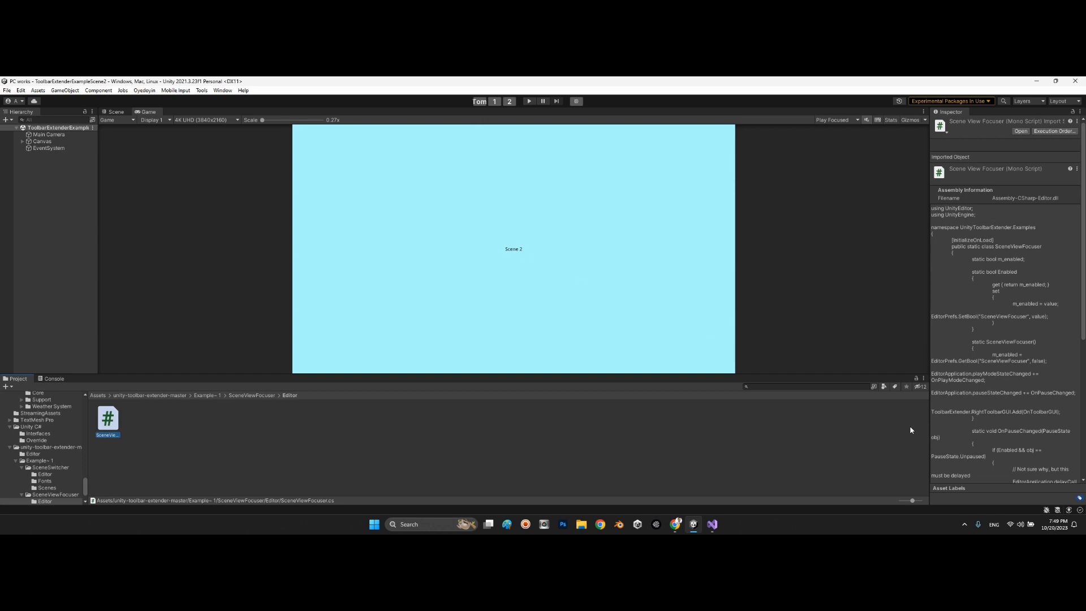